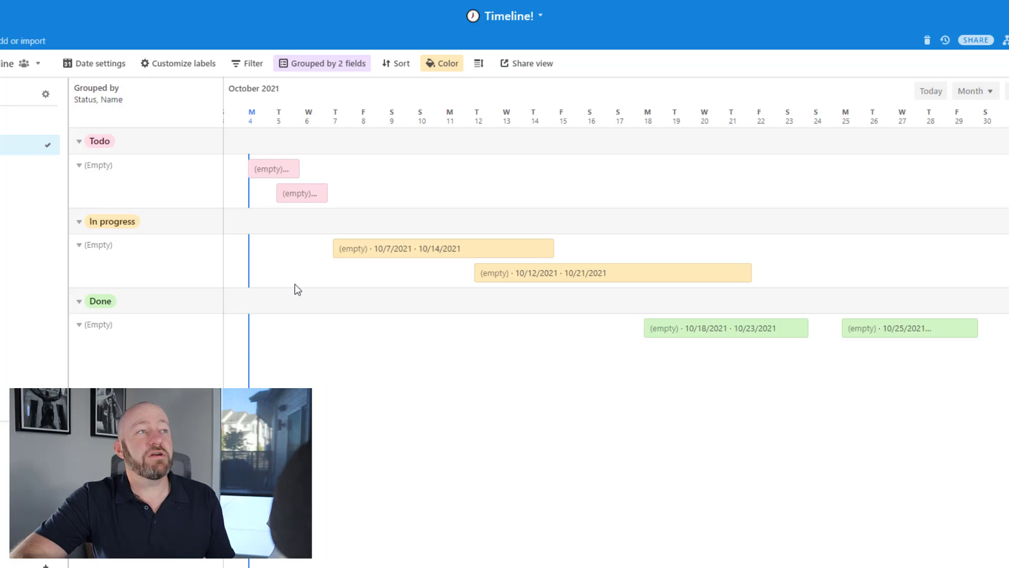
pyautogui.moveTo(252, 174)
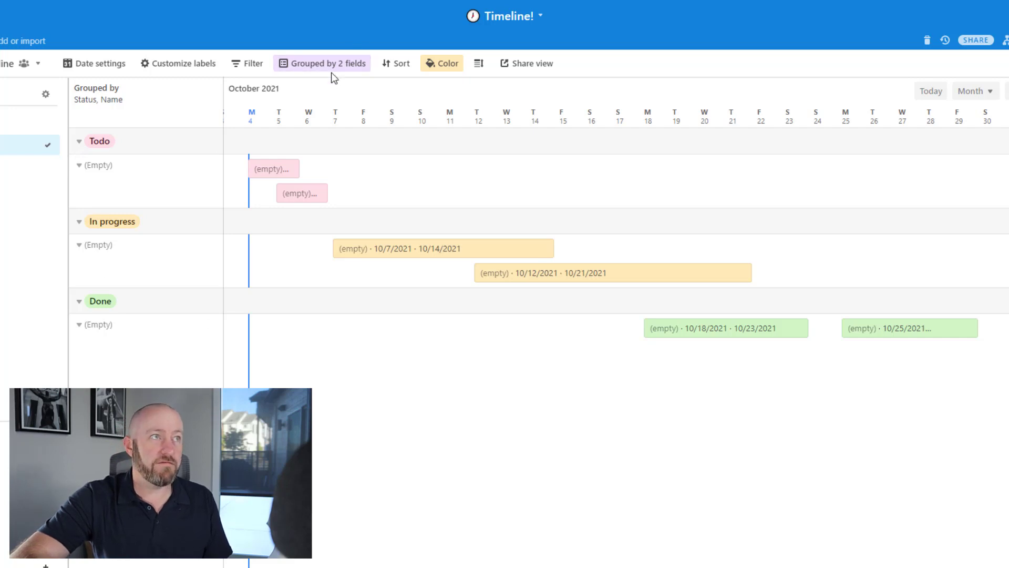
pyautogui.moveTo(100, 69)
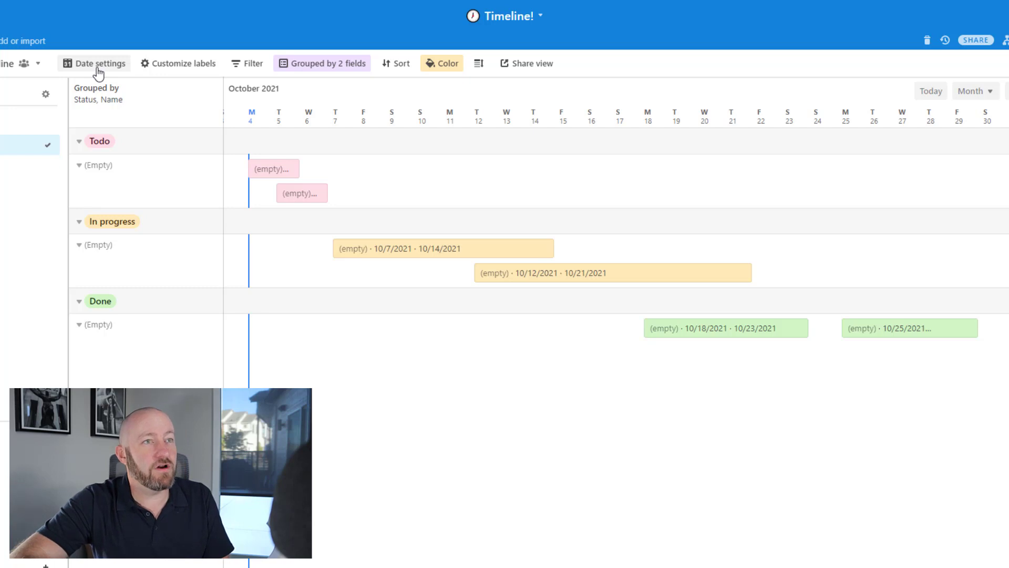
# Set date visibility to Only workdays (Mon-Fri) in Date settings, starting a holidays entry.
pyautogui.click(100, 63)
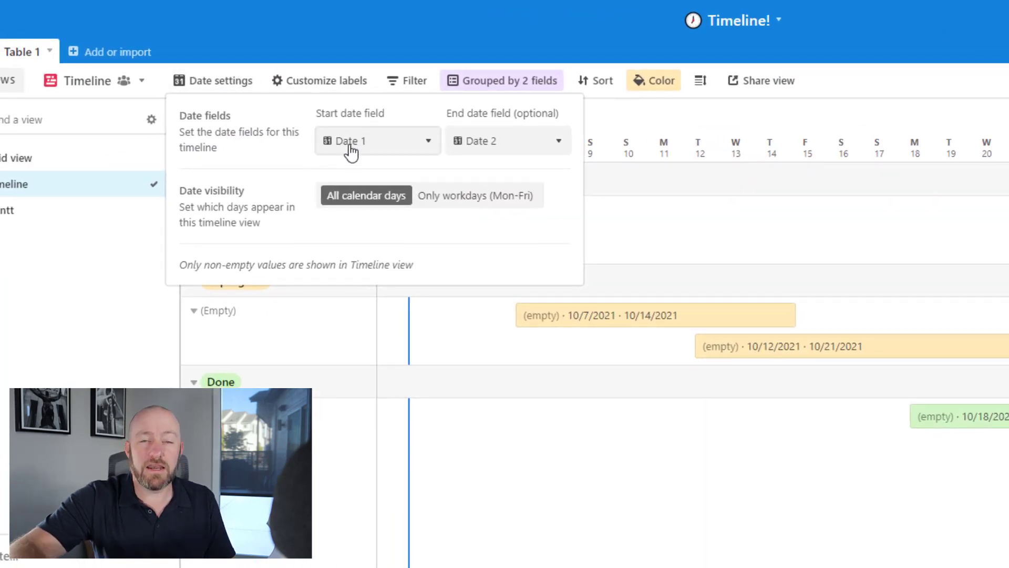
pyautogui.moveTo(351, 150)
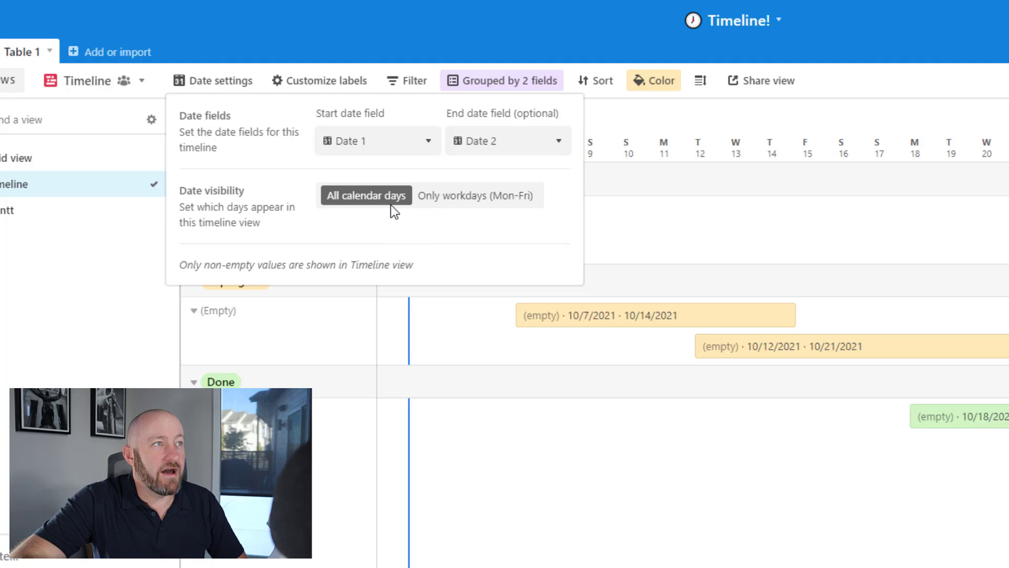
pyautogui.moveTo(473, 202)
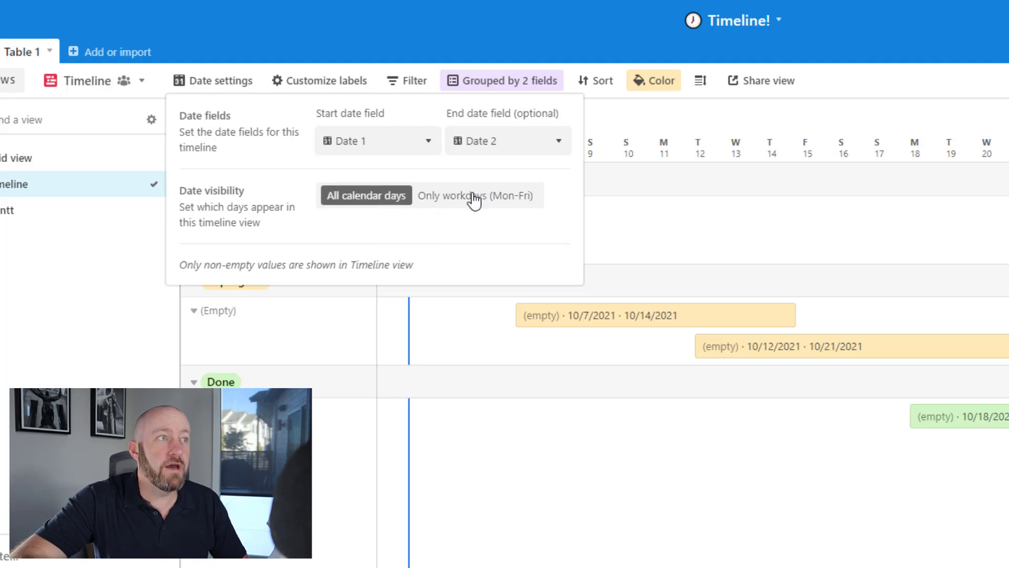
pyautogui.click(476, 196)
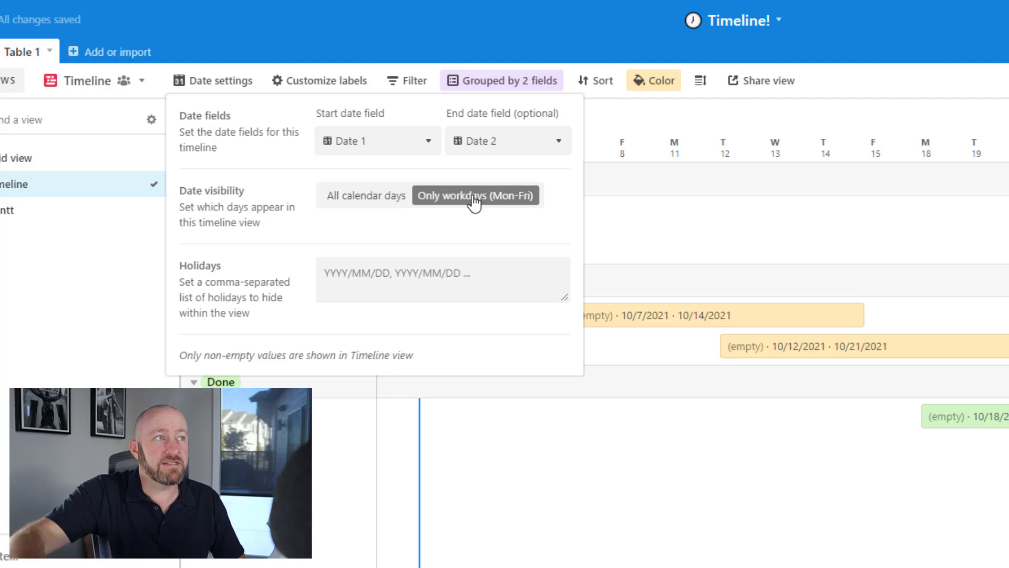
pyautogui.click(442, 280)
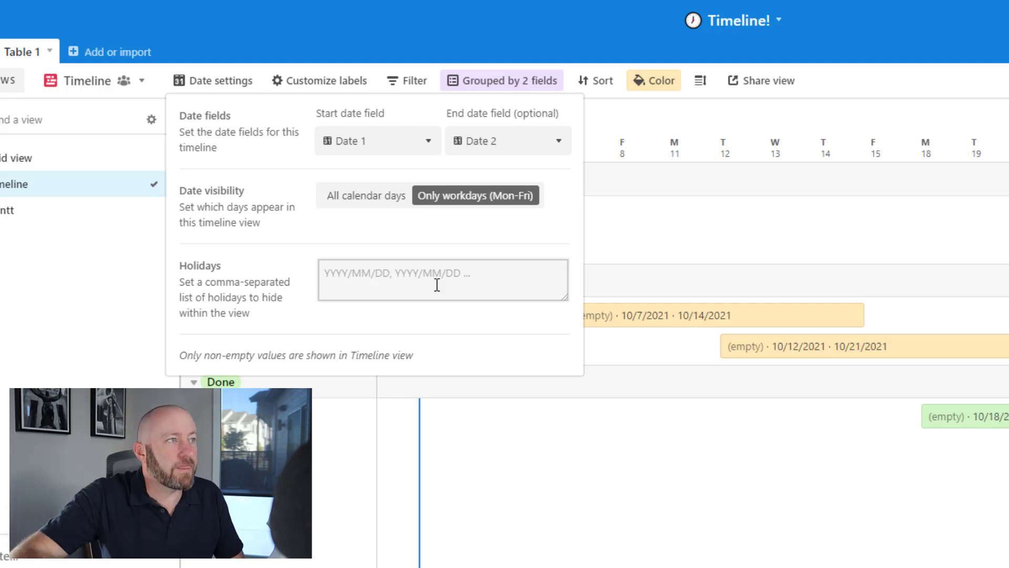
pyautogui.click(220, 81)
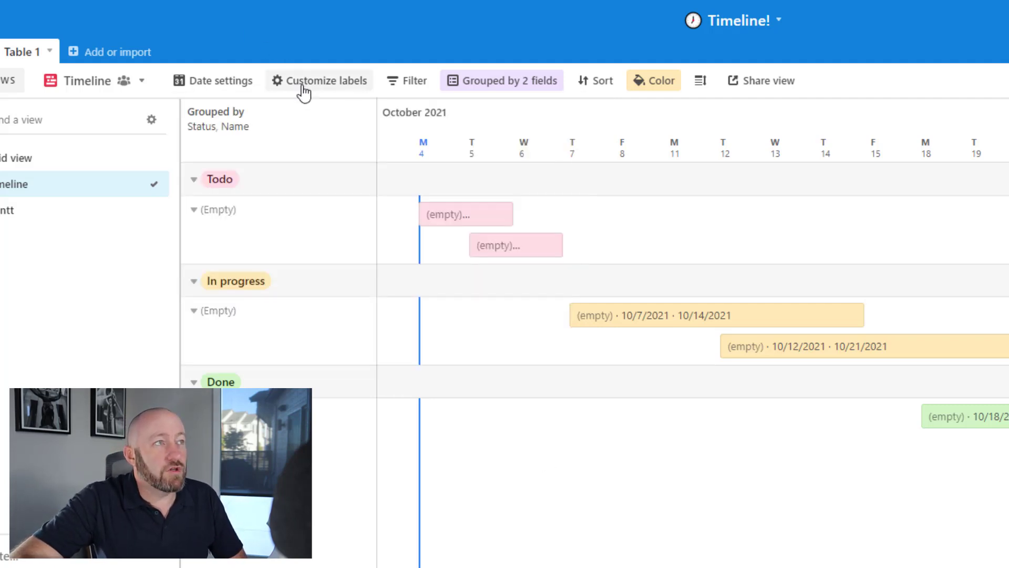
pyautogui.click(325, 80)
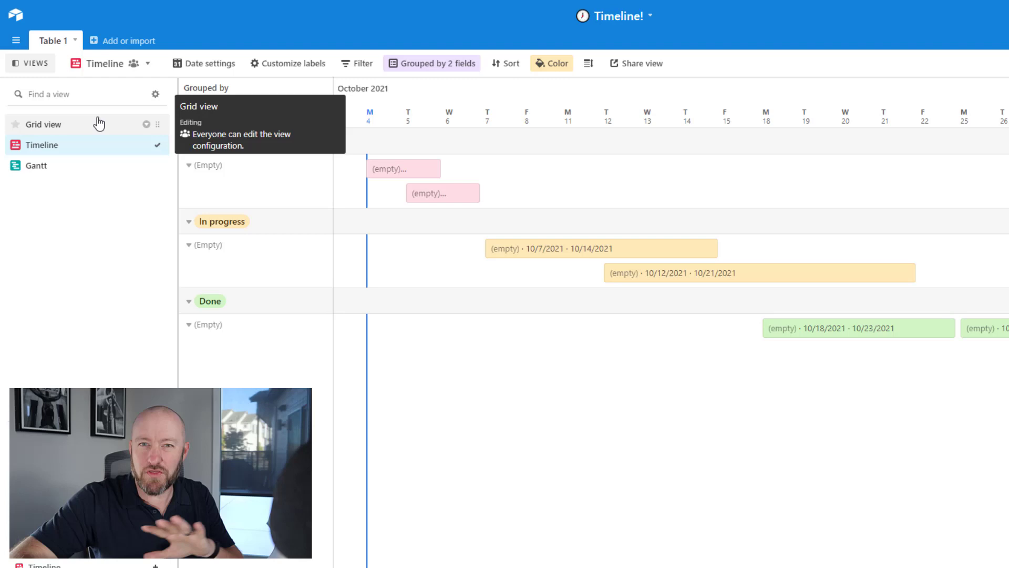
# In Grid view, enable Include a time on both the Date 1 and Date 2 fields.
pyautogui.click(42, 125)
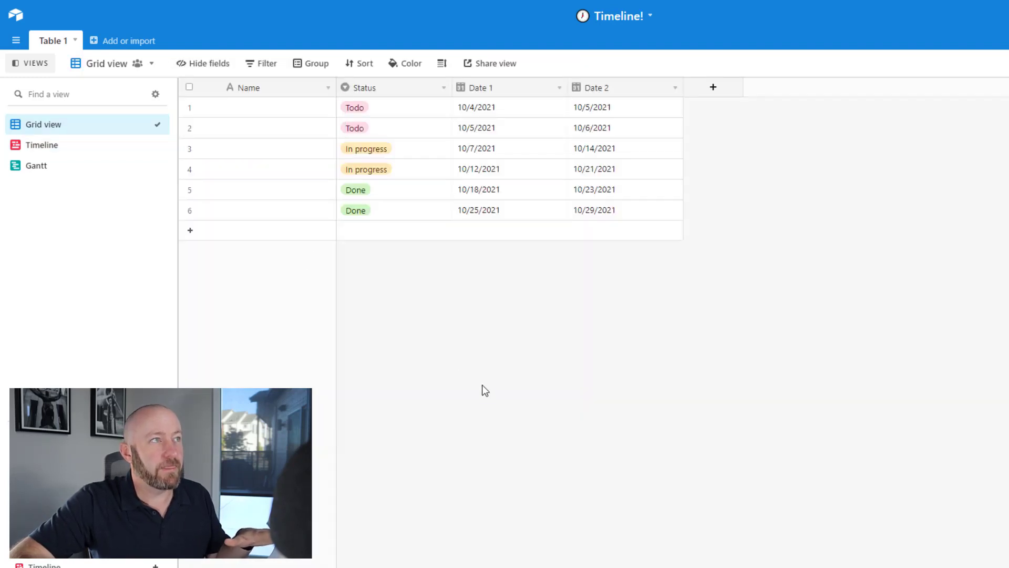
pyautogui.click(277, 107)
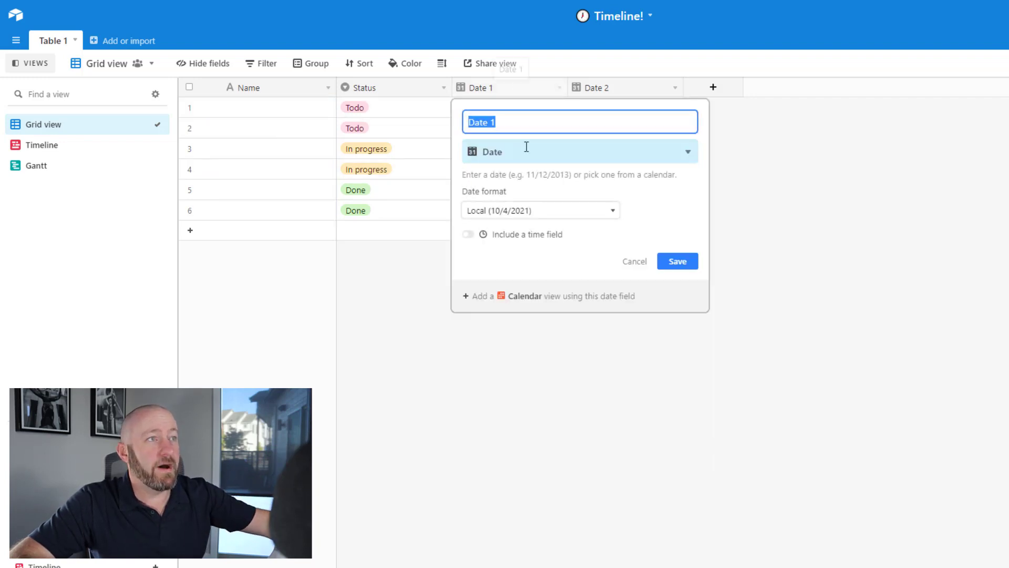
pyautogui.click(467, 234)
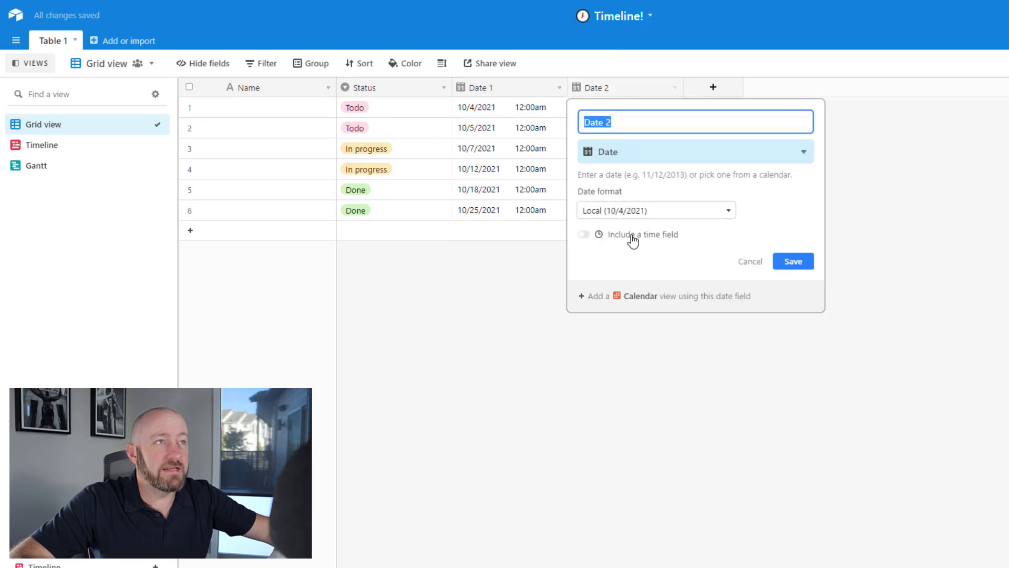
pyautogui.click(793, 261)
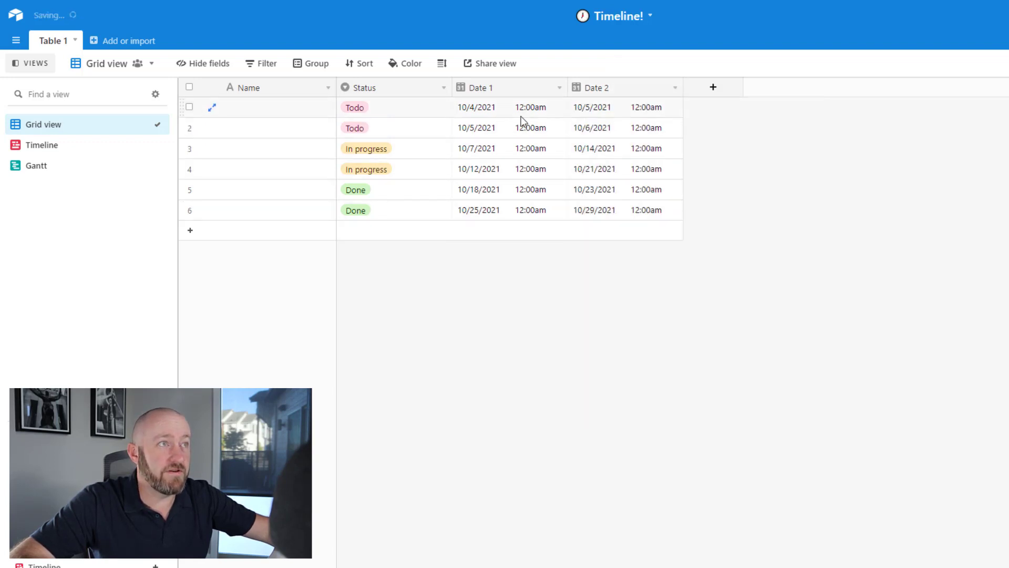
# Edit several record times and name the records Name 1 through Name 6.
pyautogui.click(531, 169)
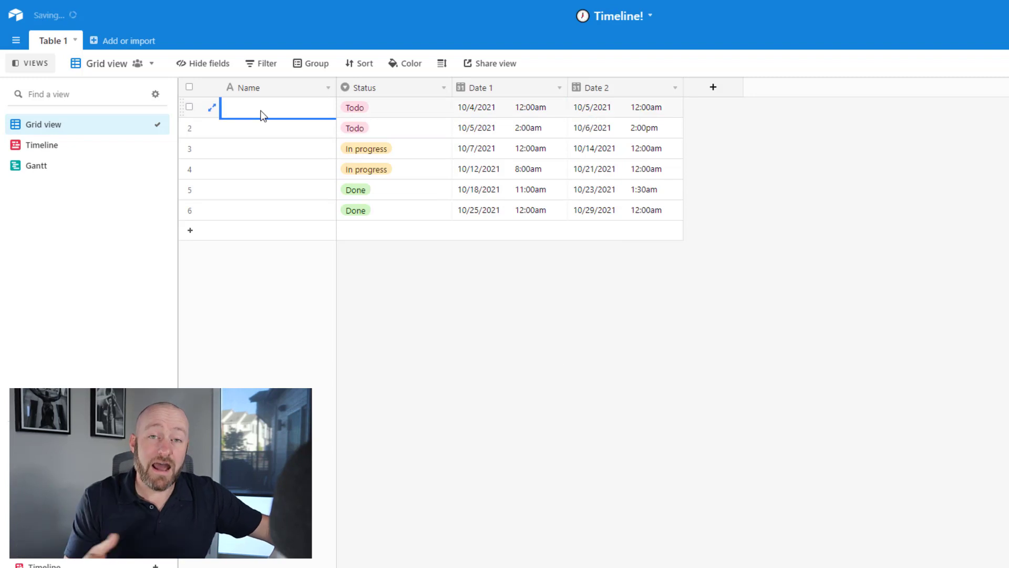
pyautogui.write('Name 1')
pyautogui.click(277, 209)
pyautogui.write('Name 6')
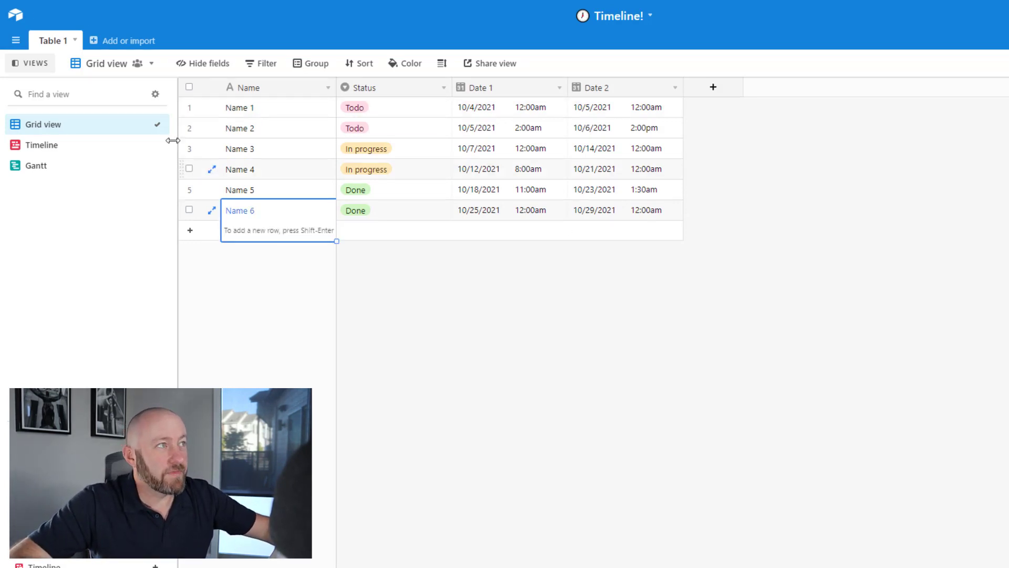
# Return to the Timeline view showing bars labelled Name 1–6 with start and end times.
pyautogui.click(41, 145)
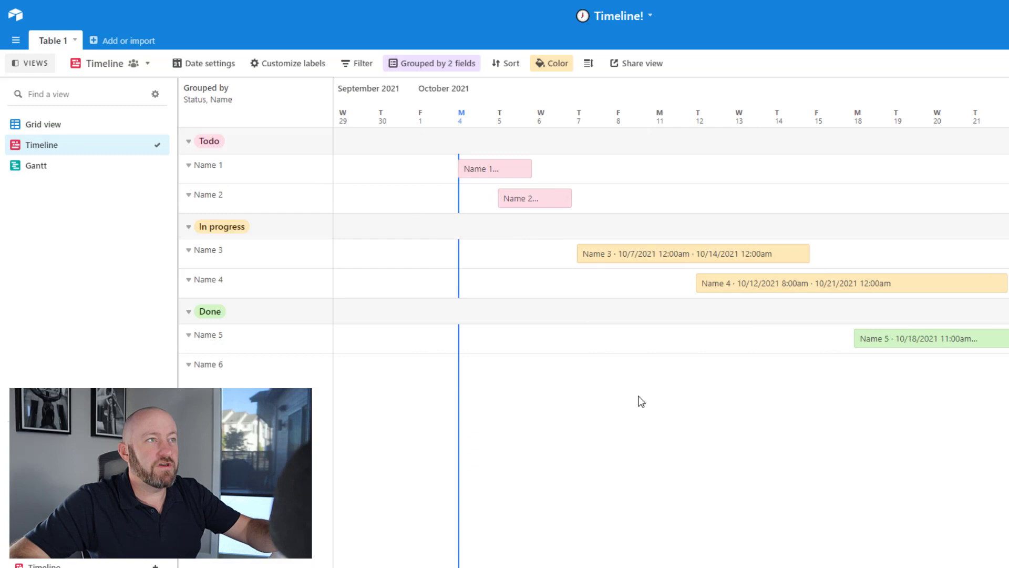
pyautogui.moveTo(475, 171)
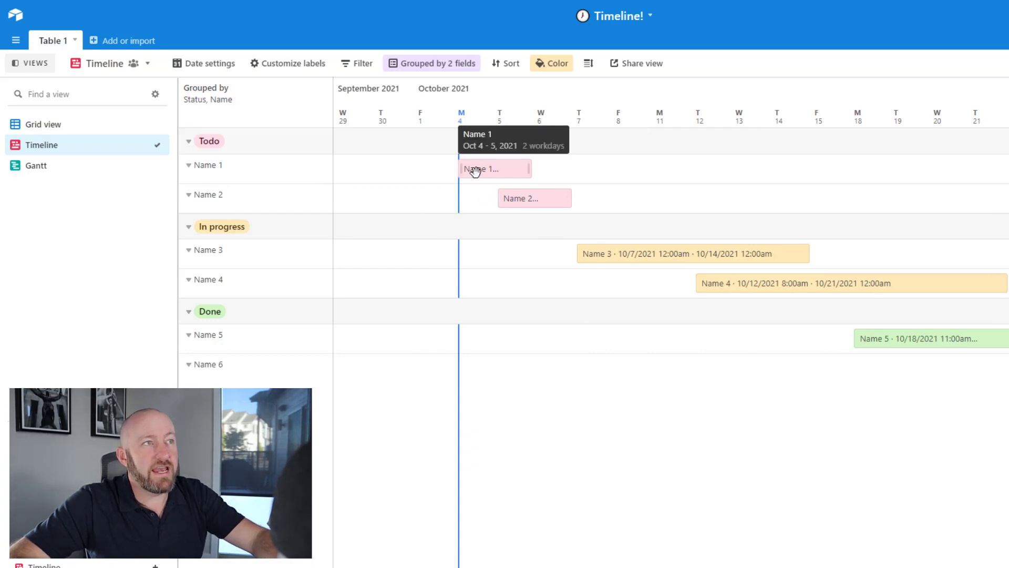
pyautogui.moveTo(526, 201)
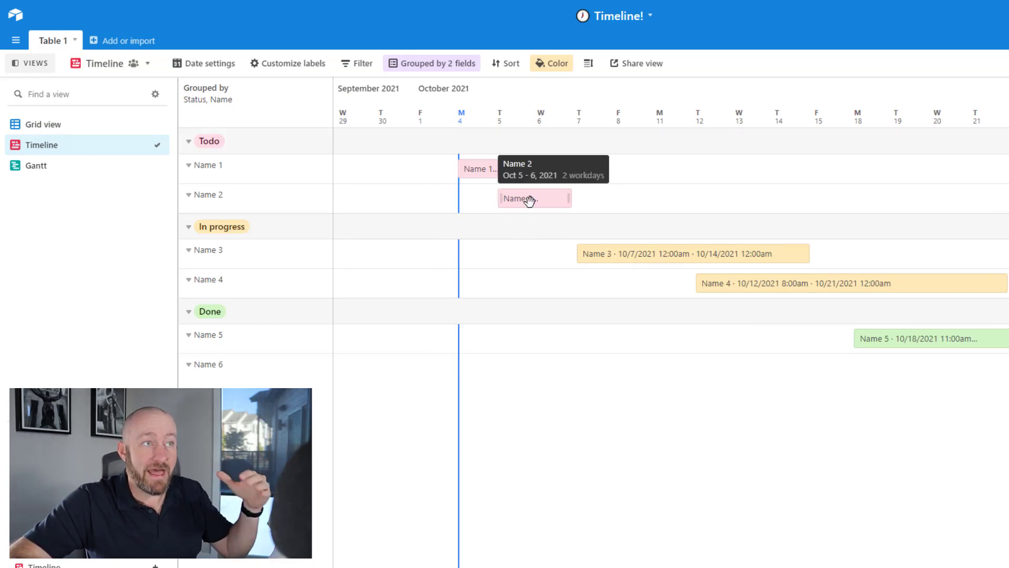
pyautogui.moveTo(605, 268)
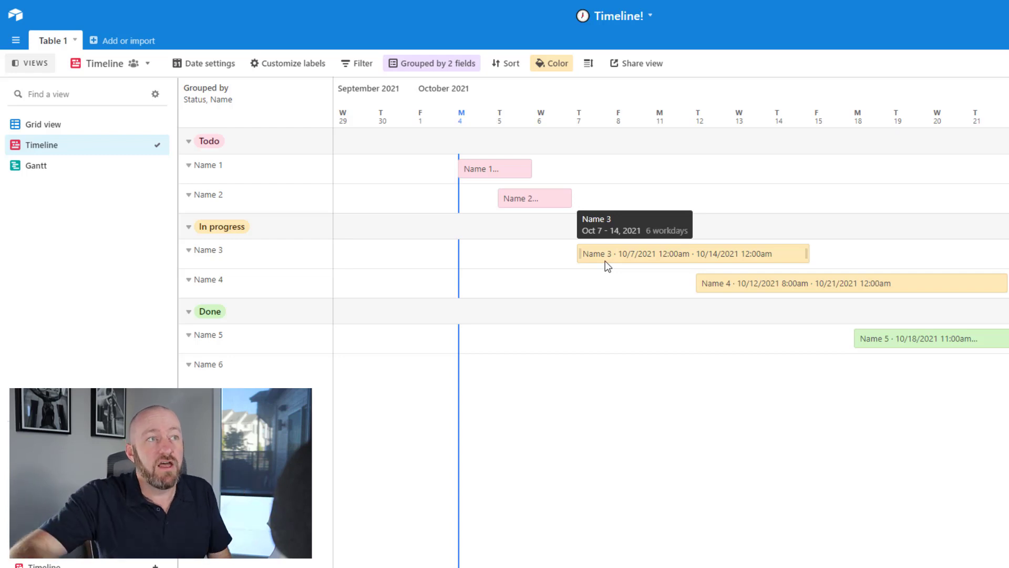
pyautogui.moveTo(637, 274)
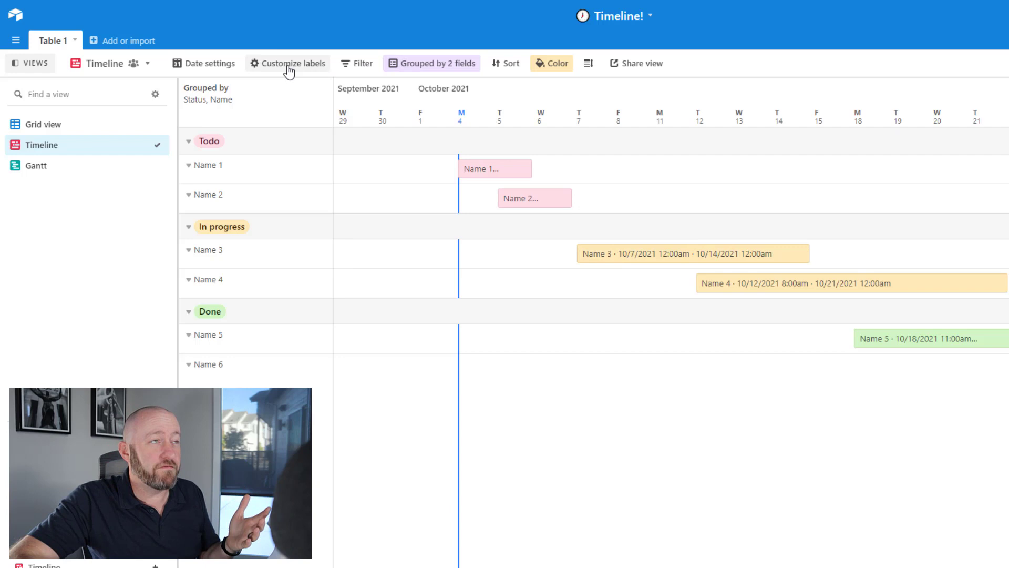
# Add Status to the timeline record labels with bold/italic emphasis via Customize labels.
pyautogui.click(293, 63)
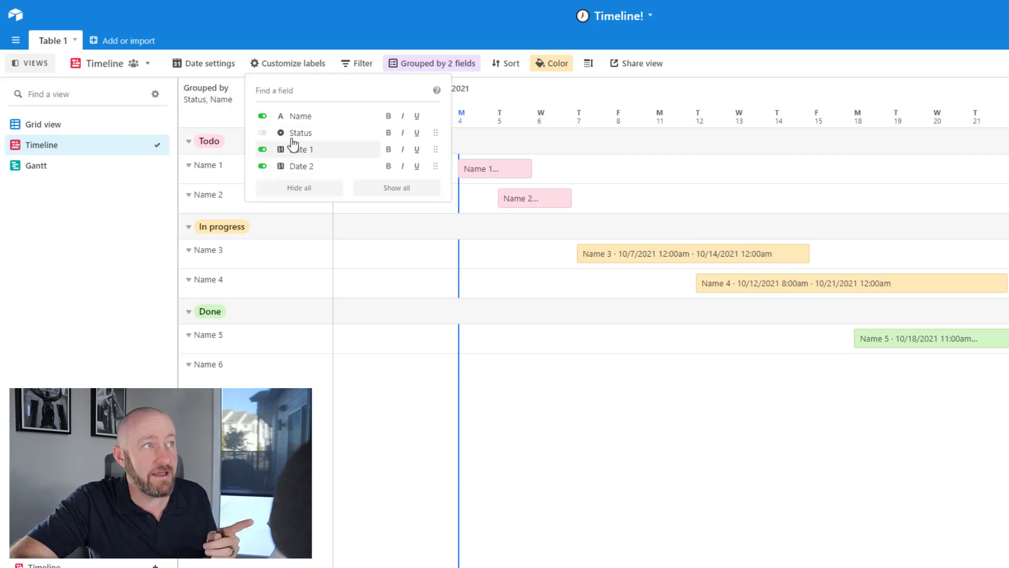
pyautogui.click(262, 133)
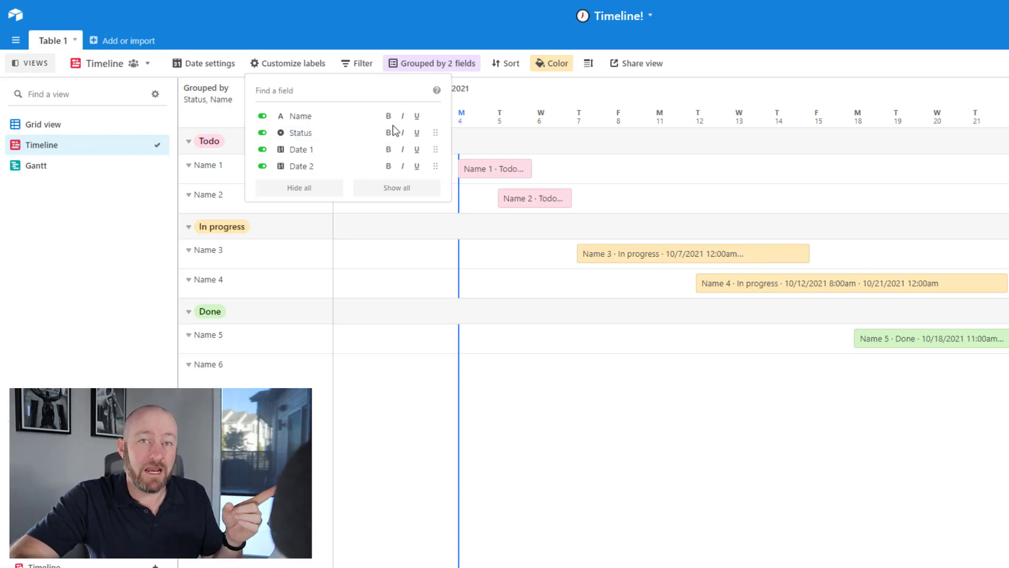
pyautogui.click(402, 132)
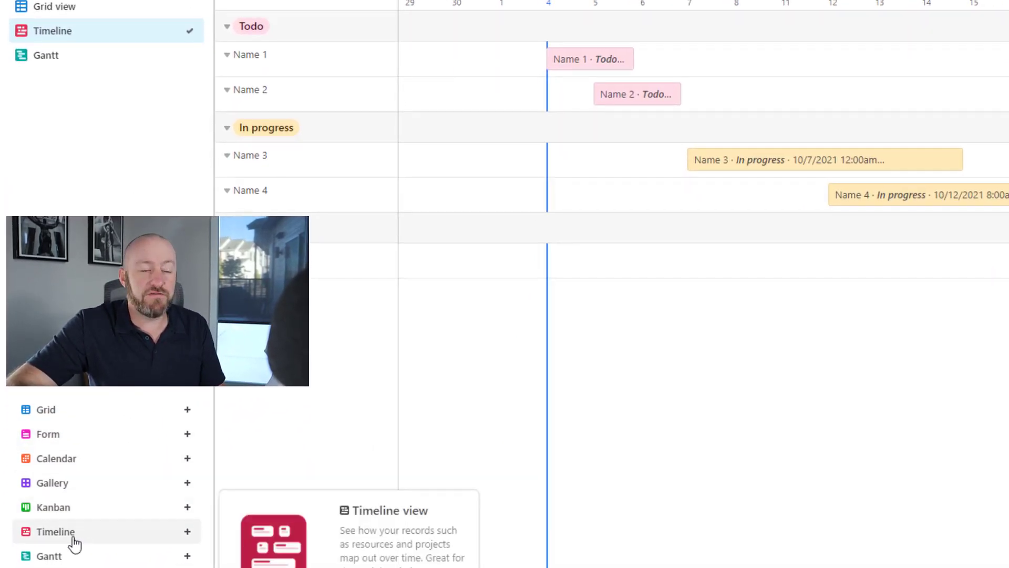
# Create a new Timeline 2 view spanning Date 1 to Date 2 and continue to grouping setup.
pyautogui.click(55, 531)
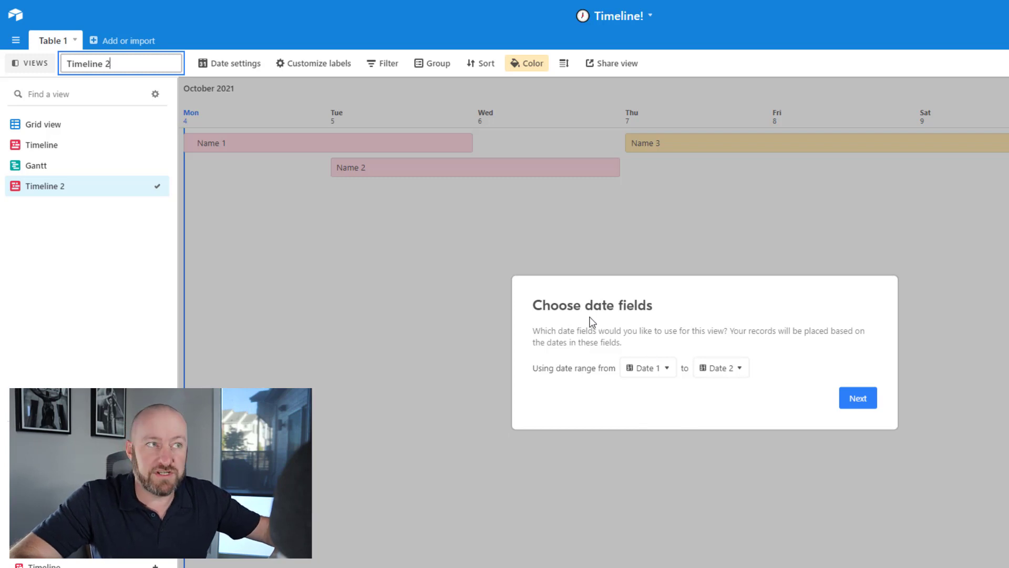
pyautogui.click(648, 368)
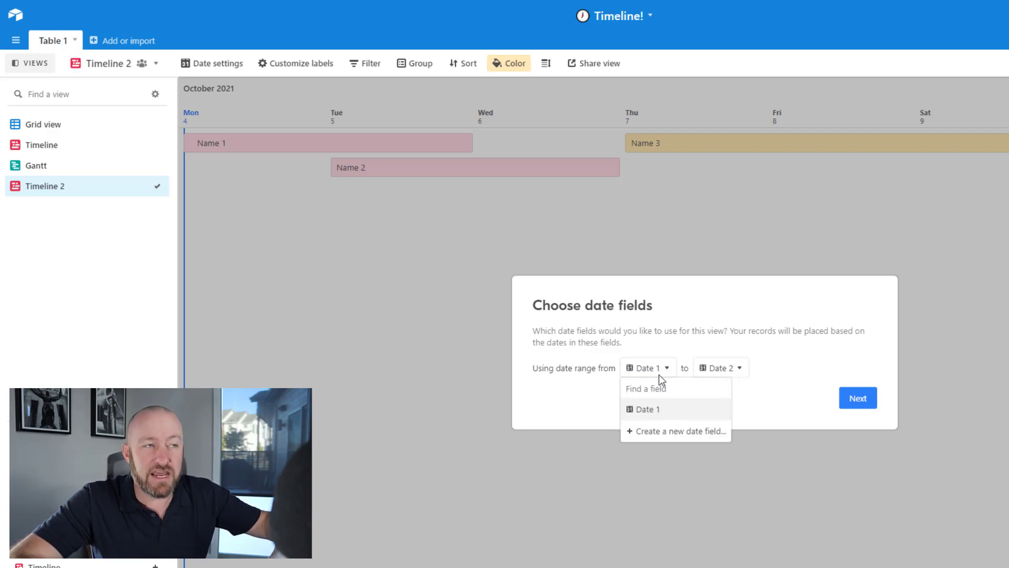
pyautogui.click(646, 409)
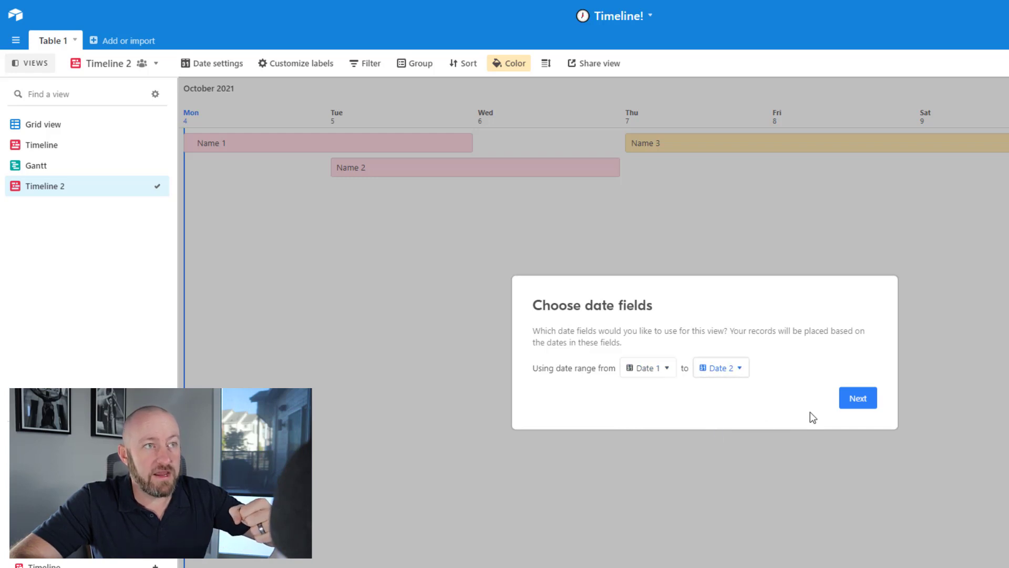
pyautogui.click(858, 397)
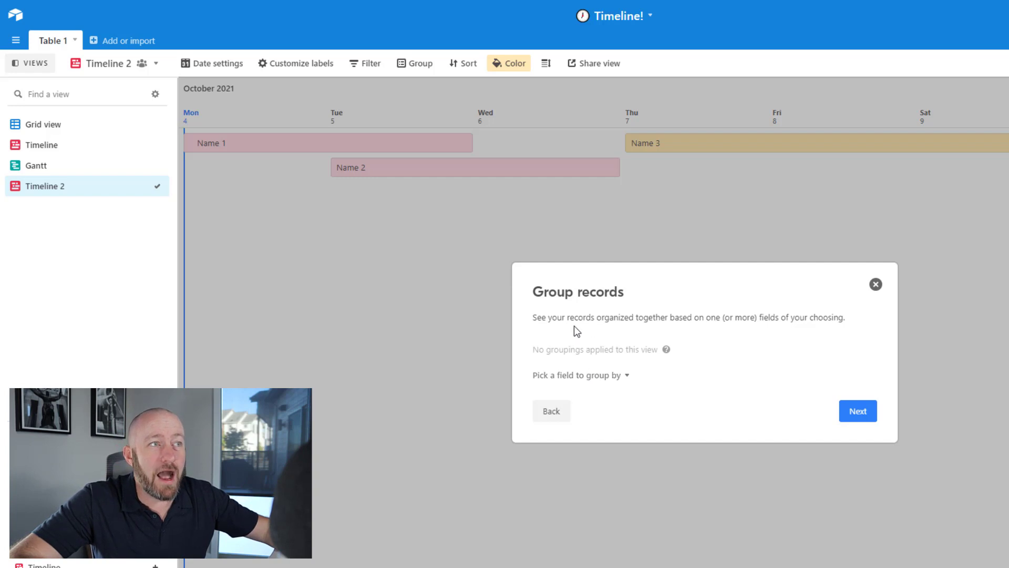
pyautogui.moveTo(584, 383)
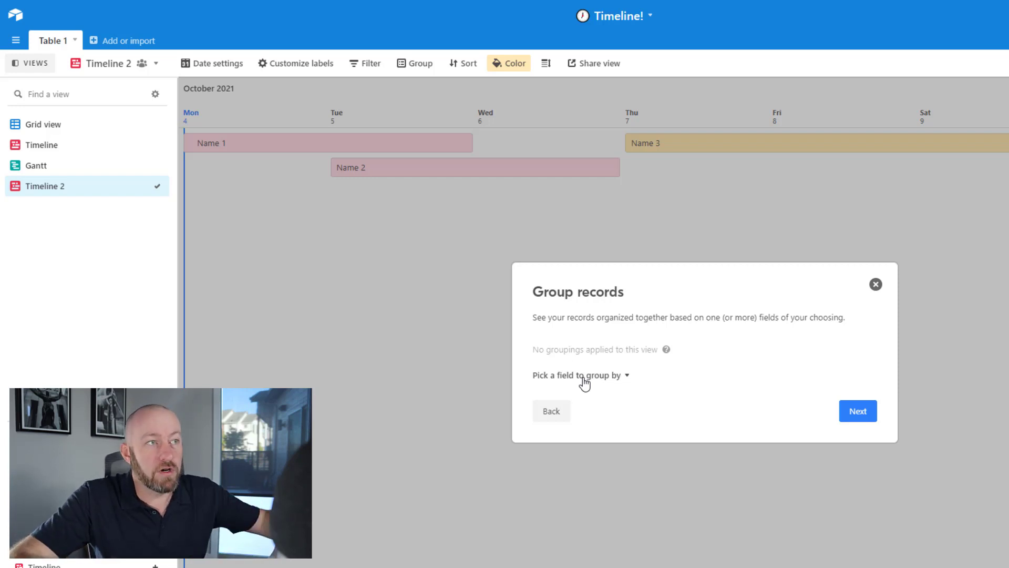
# Group Timeline 2 records by Status into Todo, In progress and Done.
pyautogui.click(579, 374)
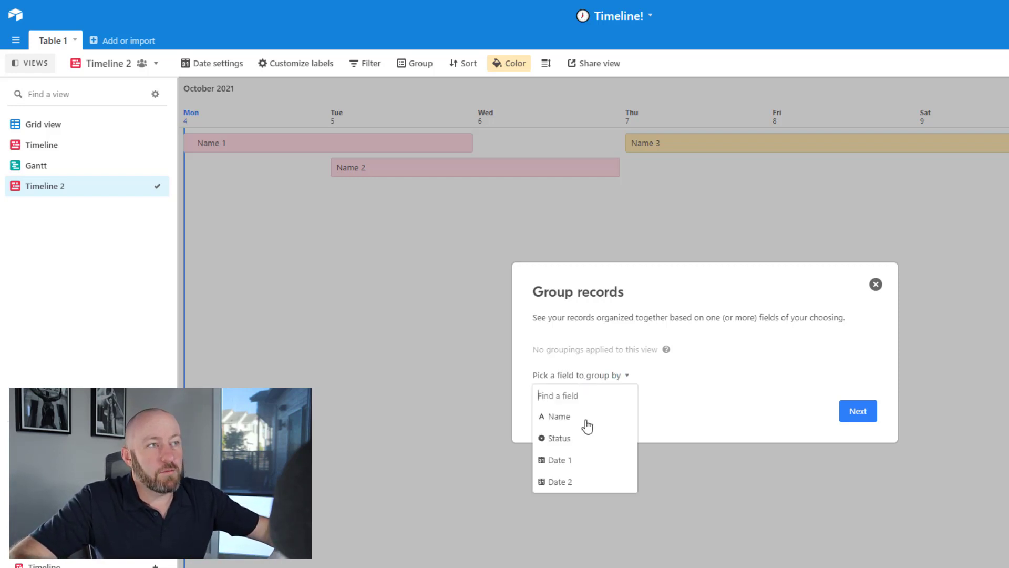
pyautogui.moveTo(570, 442)
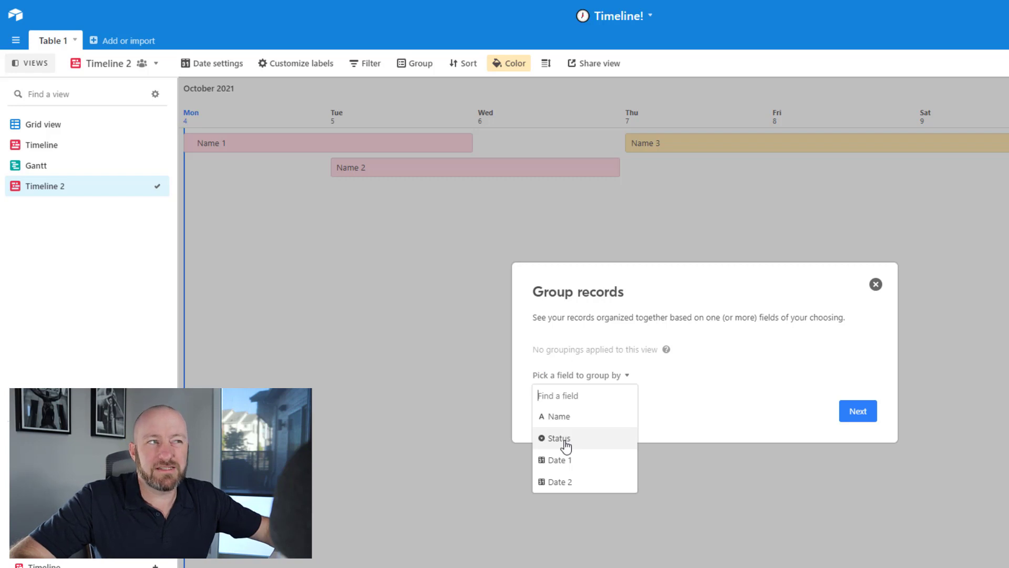
pyautogui.click(557, 438)
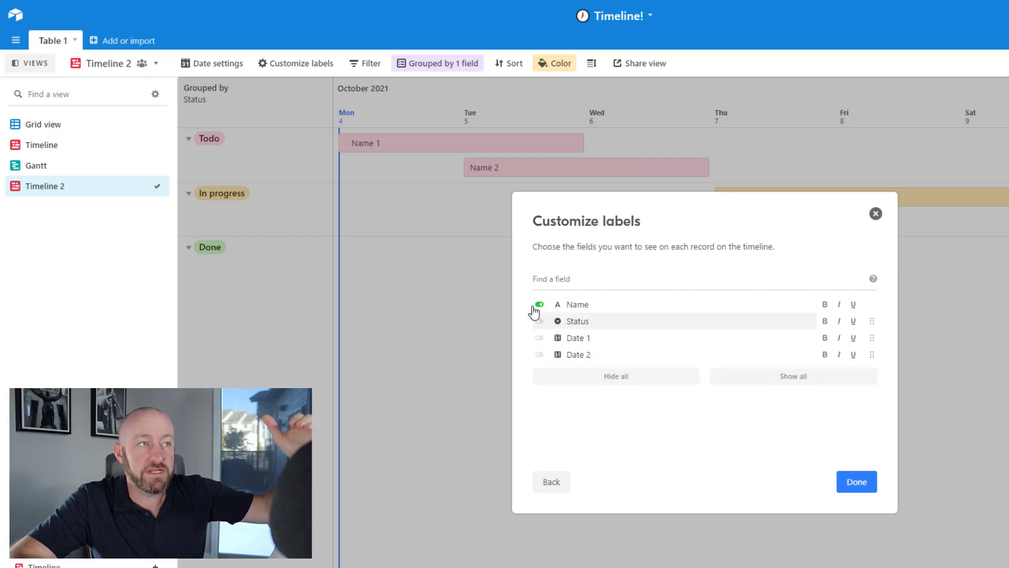
# Show Date 1 on each record label with the name in bold, and finish label setup.
pyautogui.click(540, 338)
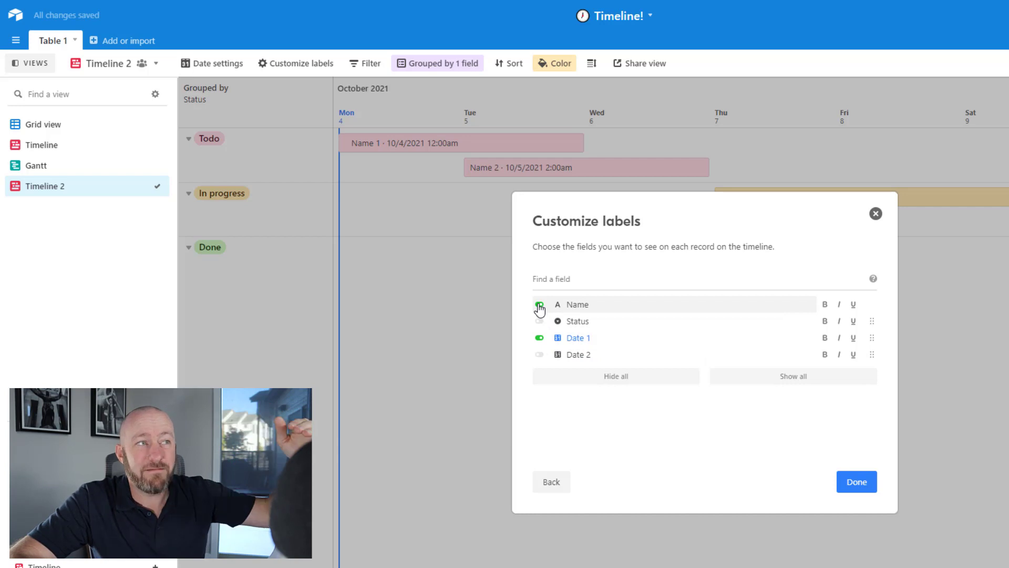
pyautogui.click(539, 304)
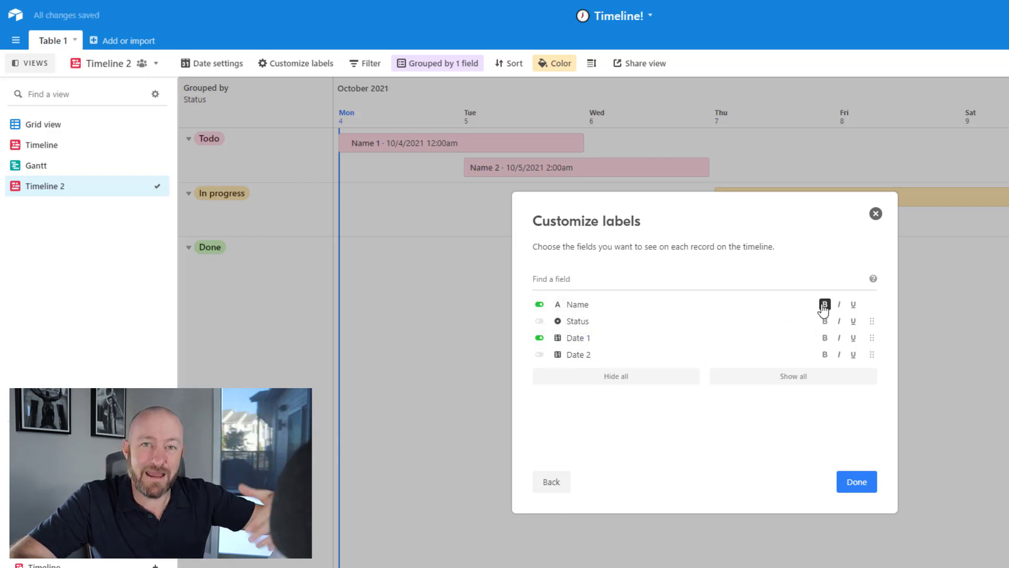
pyautogui.click(857, 481)
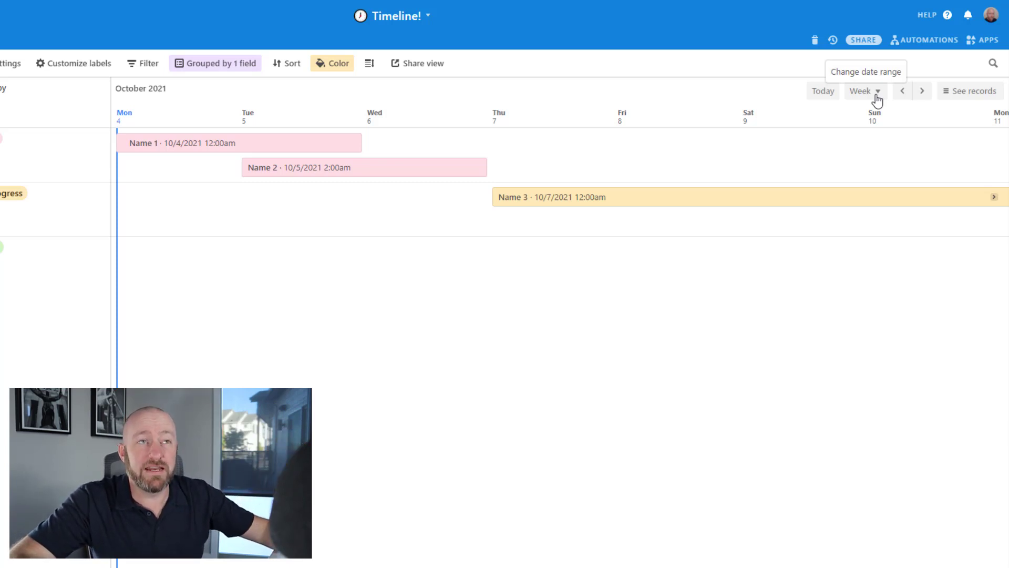
# Switch the timeline range from Week to about a Month, then return to Grid view.
pyautogui.click(865, 91)
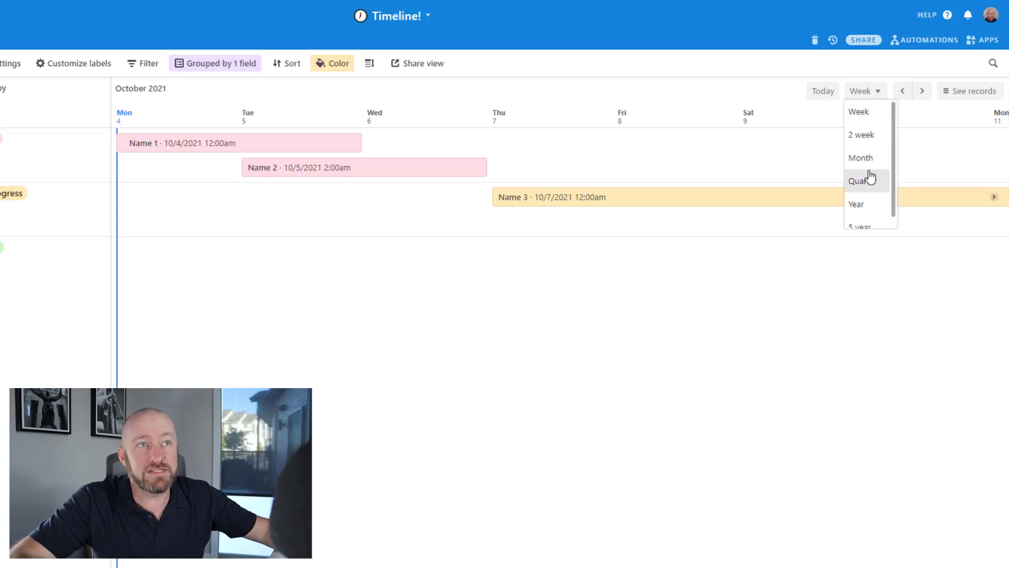
pyautogui.click(861, 157)
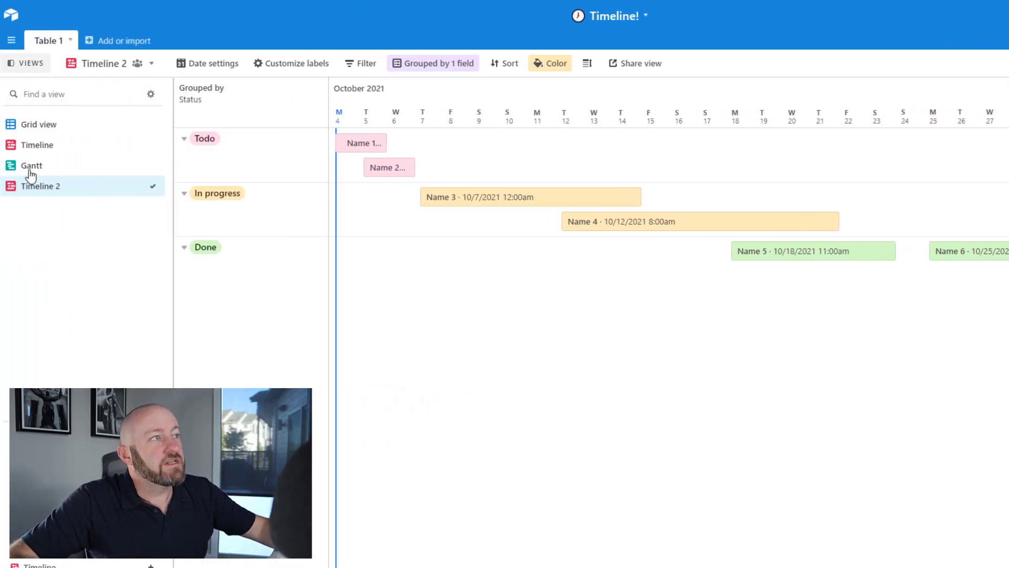
pyautogui.click(40, 124)
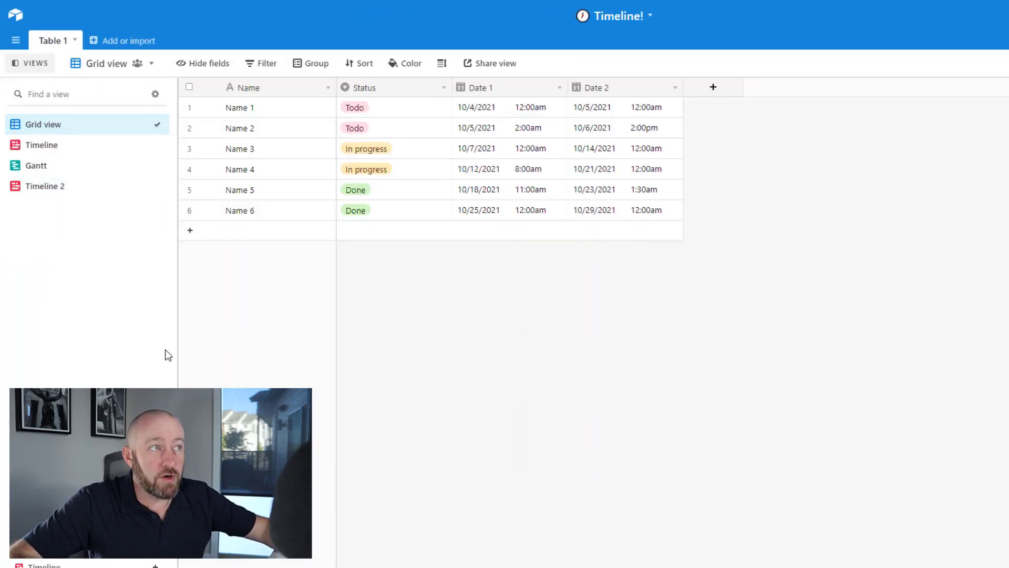
# Add a new Collaborator field to the table.
pyautogui.click(713, 87)
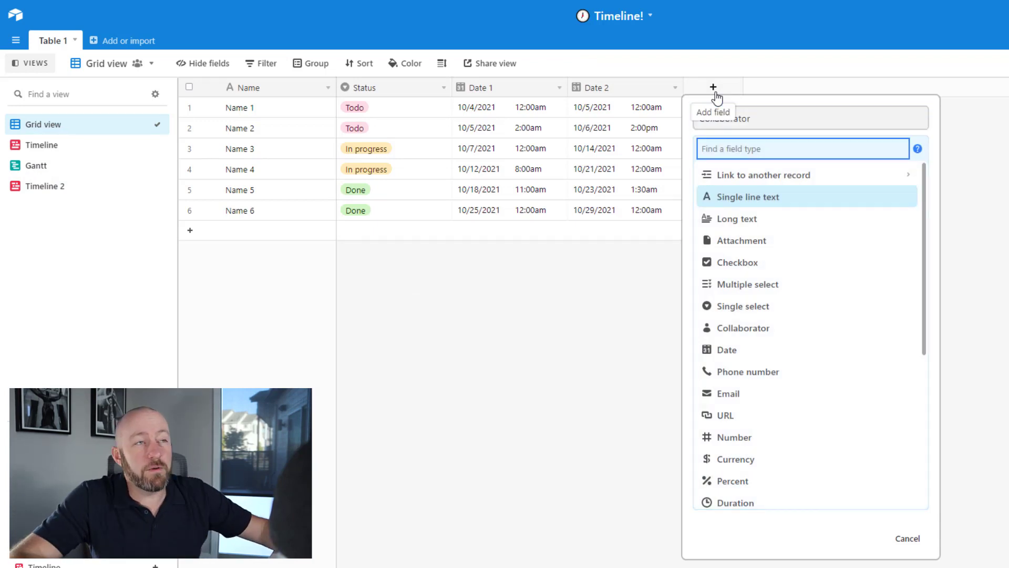
pyautogui.write('col')
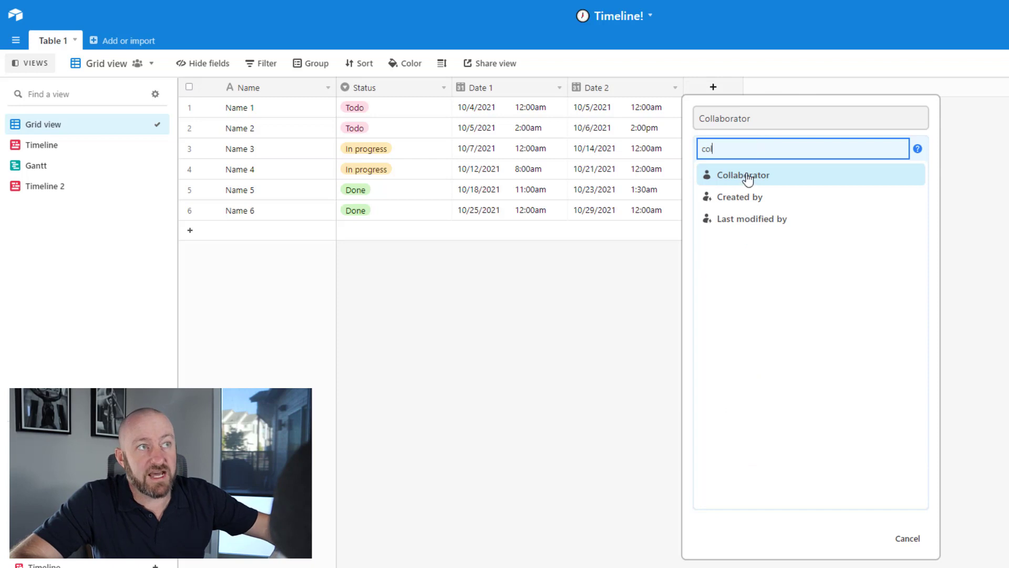
pyautogui.click(743, 175)
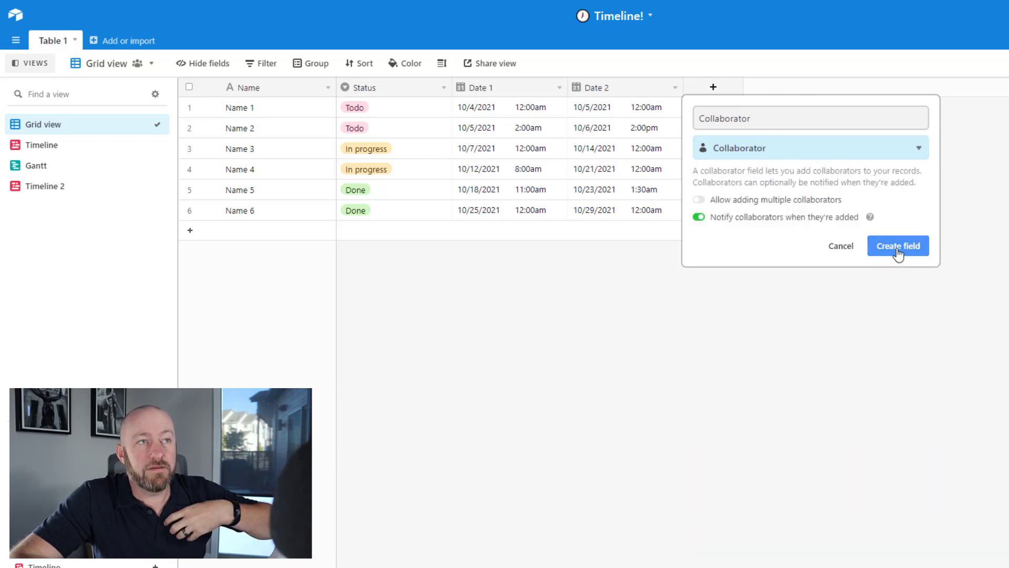
pyautogui.click(898, 246)
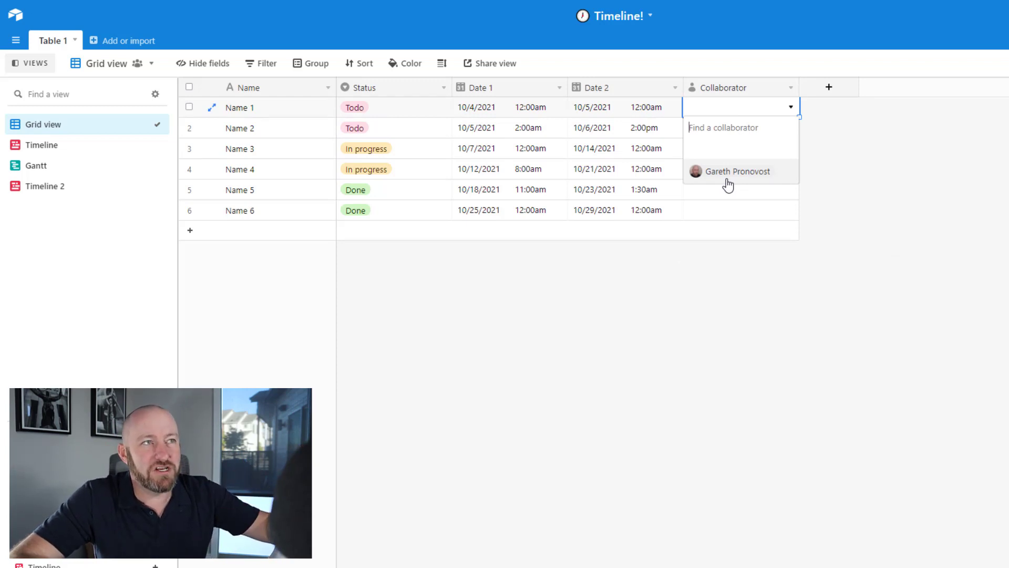
pyautogui.moveTo(735, 92)
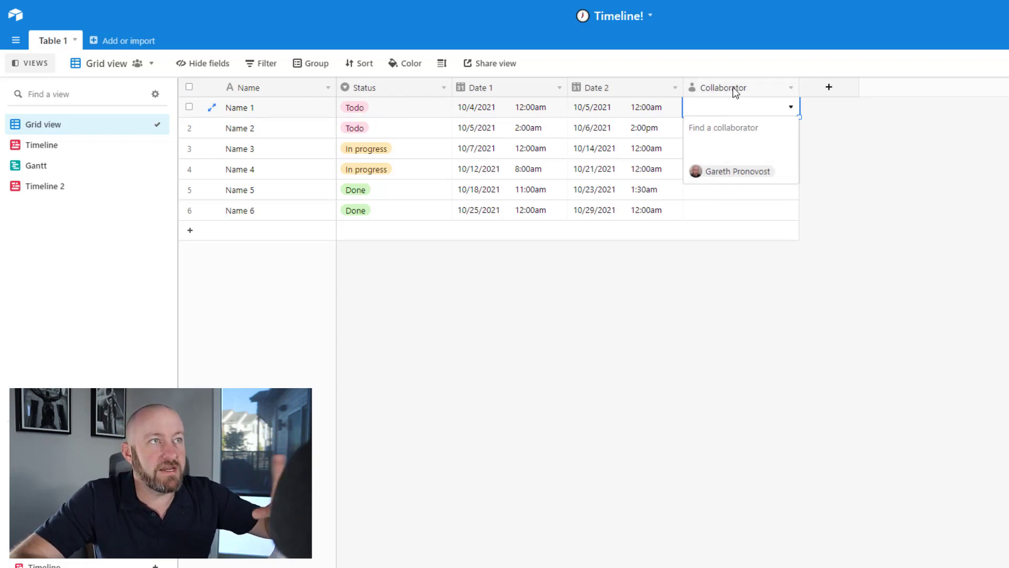
# Change Collaborator to a Single select with options Person 1–3 and save it.
pyautogui.click(724, 87)
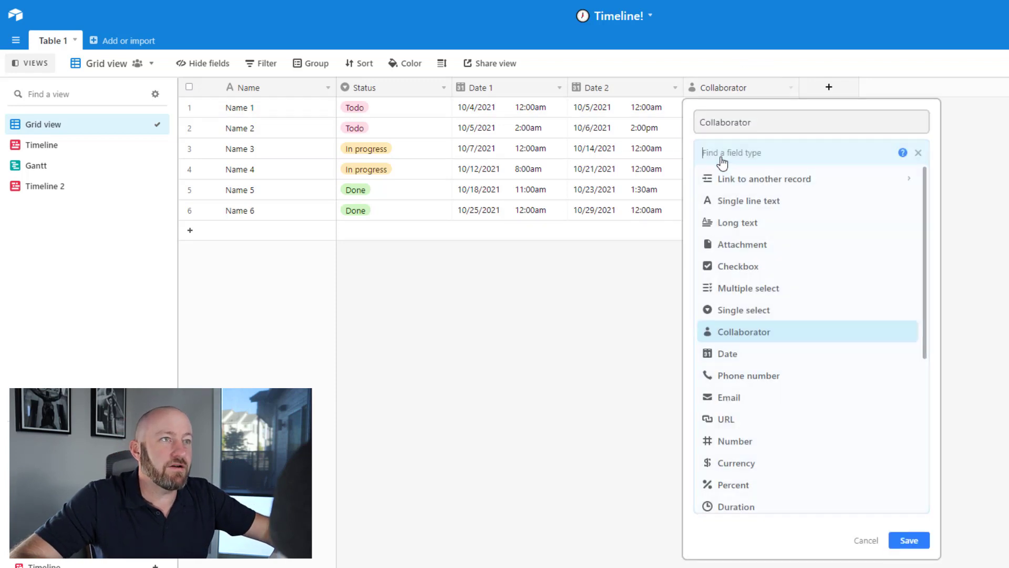
pyautogui.write('s')
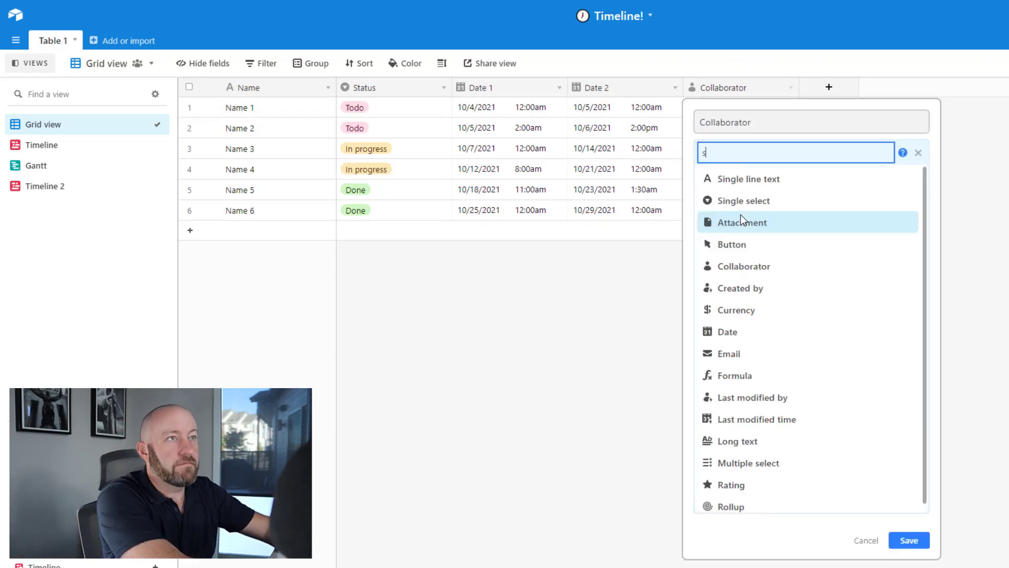
pyautogui.click(744, 201)
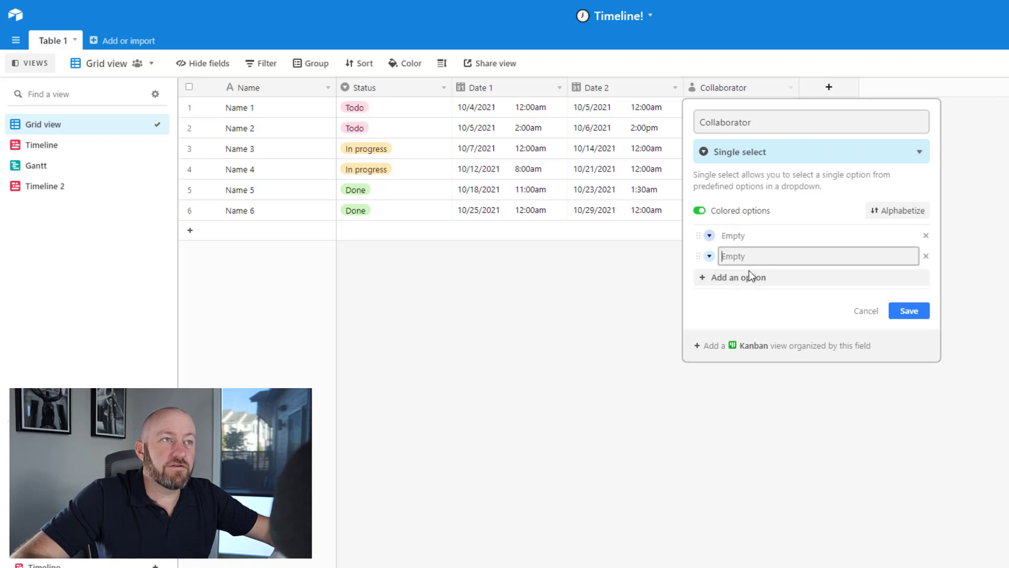
pyautogui.click(738, 277)
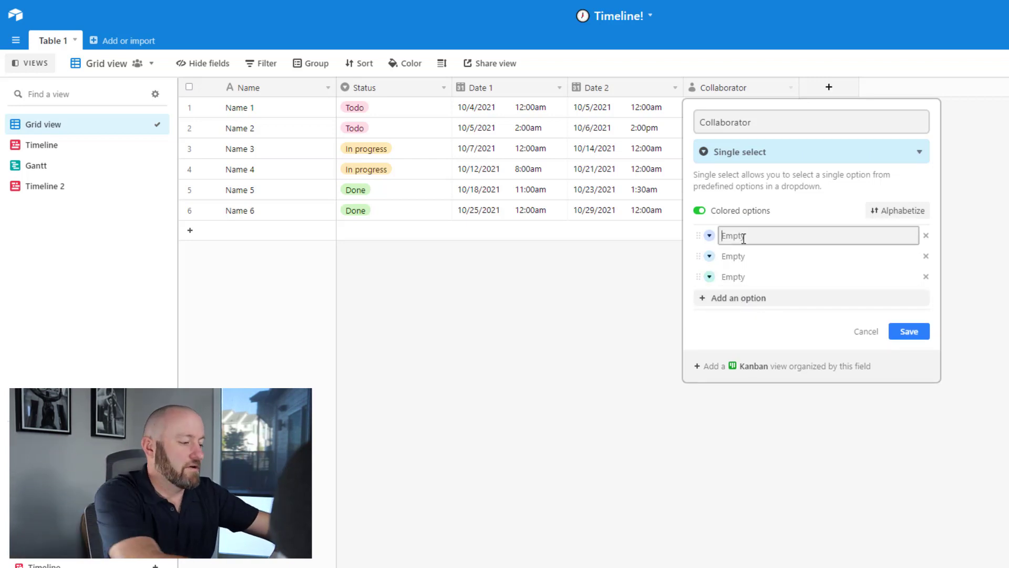
pyautogui.write('Person')
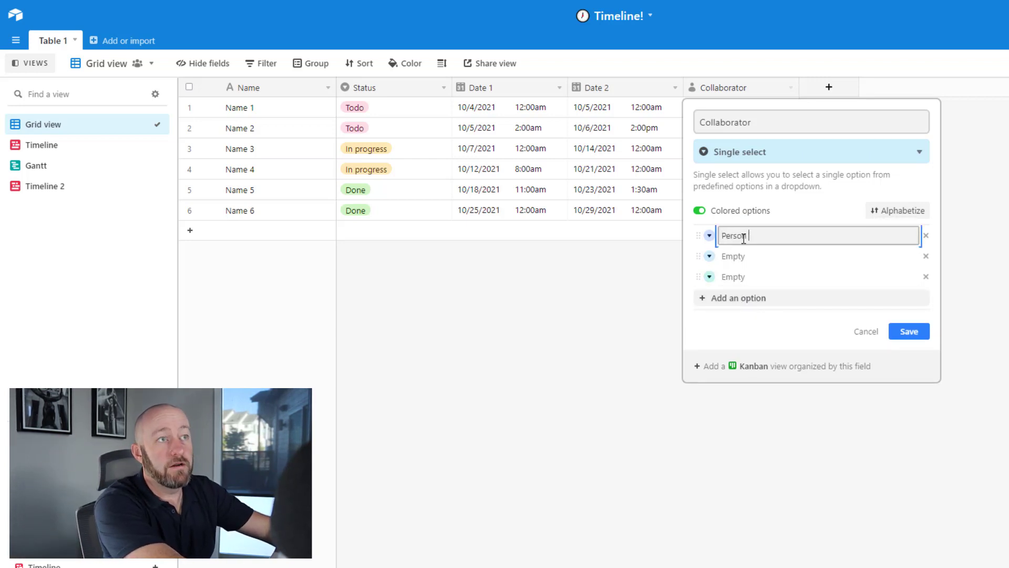
pyautogui.write('Person 2')
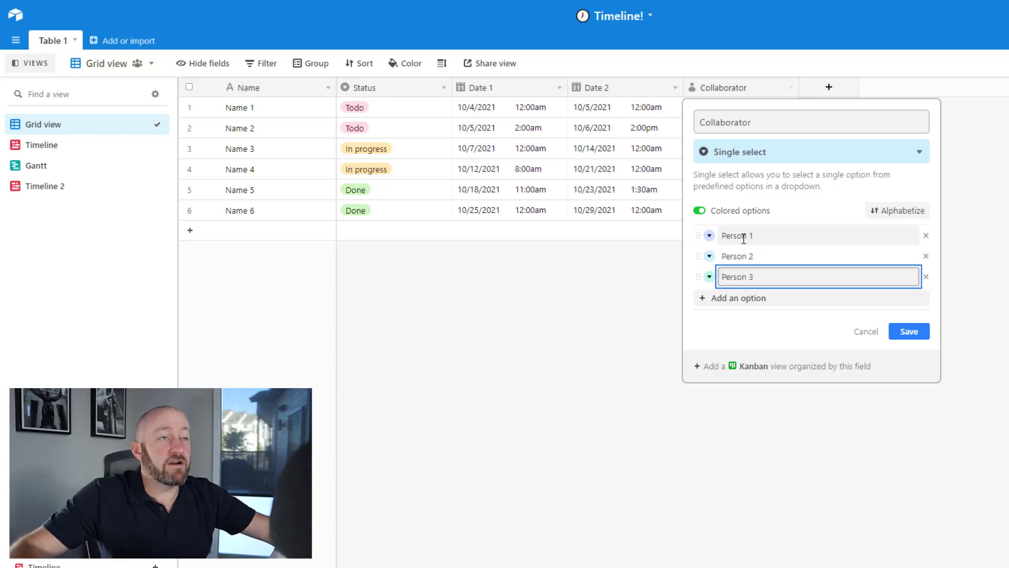
pyautogui.click(909, 330)
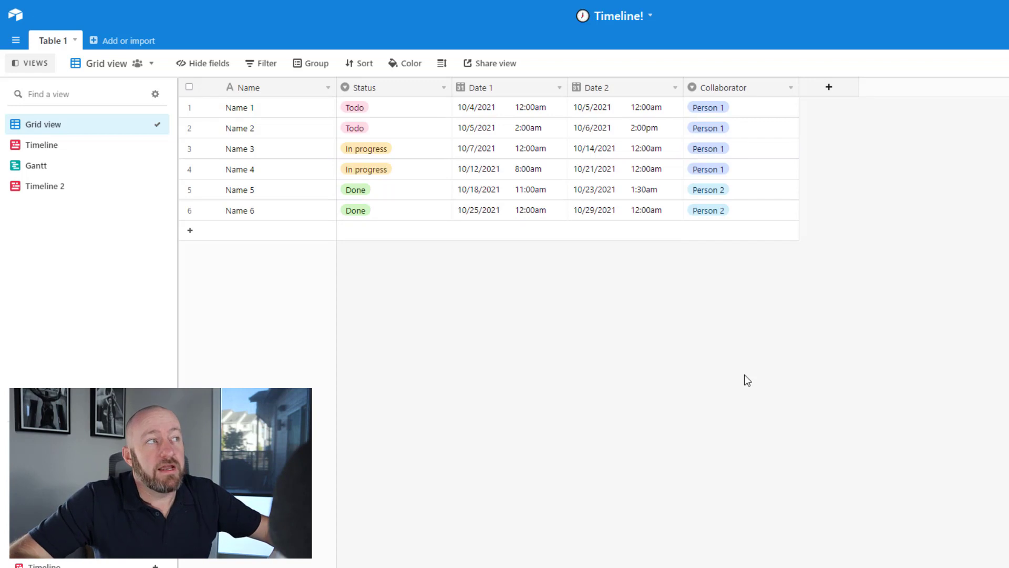
# In Timeline 2, add Collaborator as a grouping above Status and collapse the groups.
pyautogui.click(46, 186)
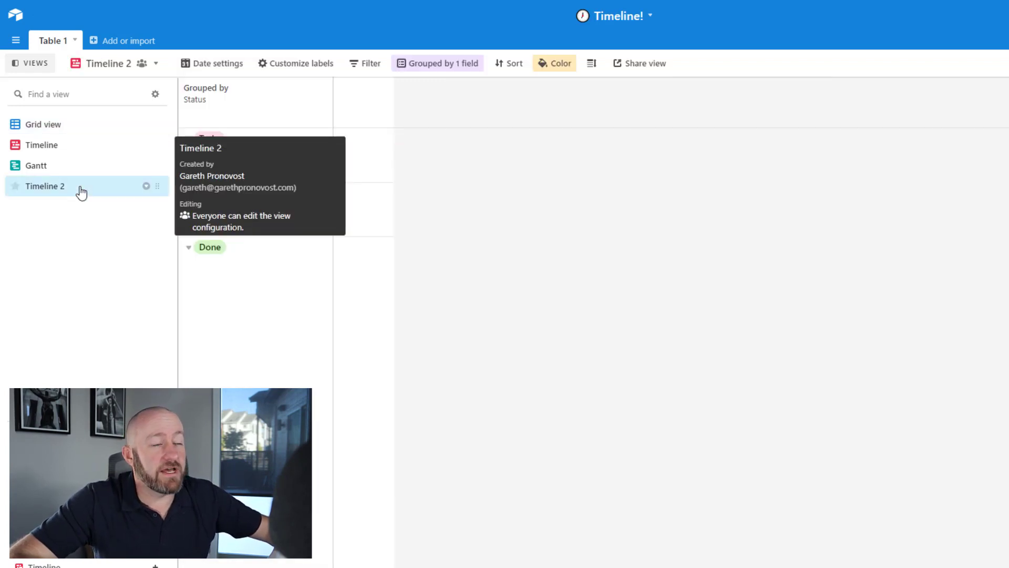
pyautogui.click(47, 186)
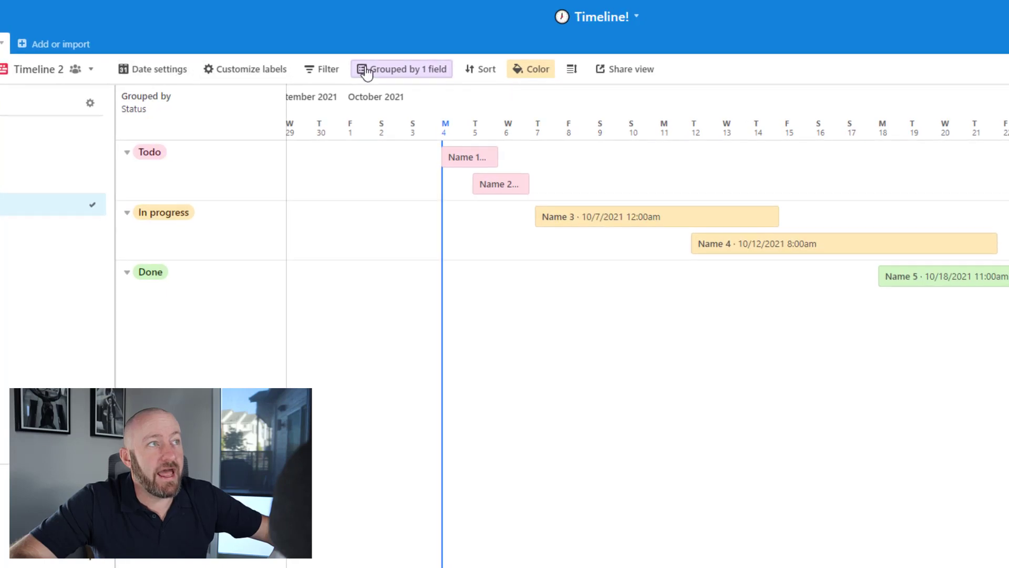
pyautogui.click(402, 69)
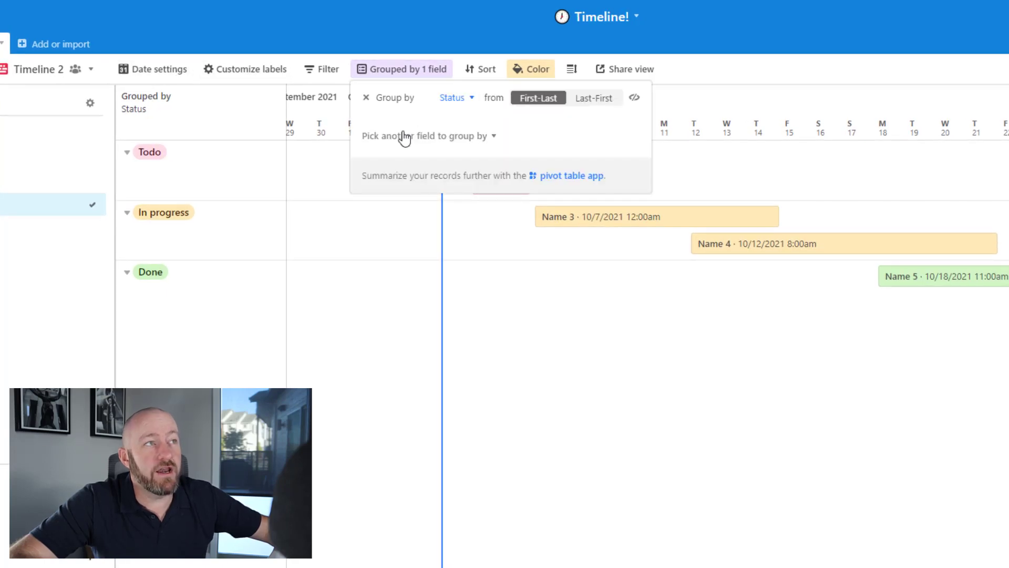
pyautogui.click(424, 136)
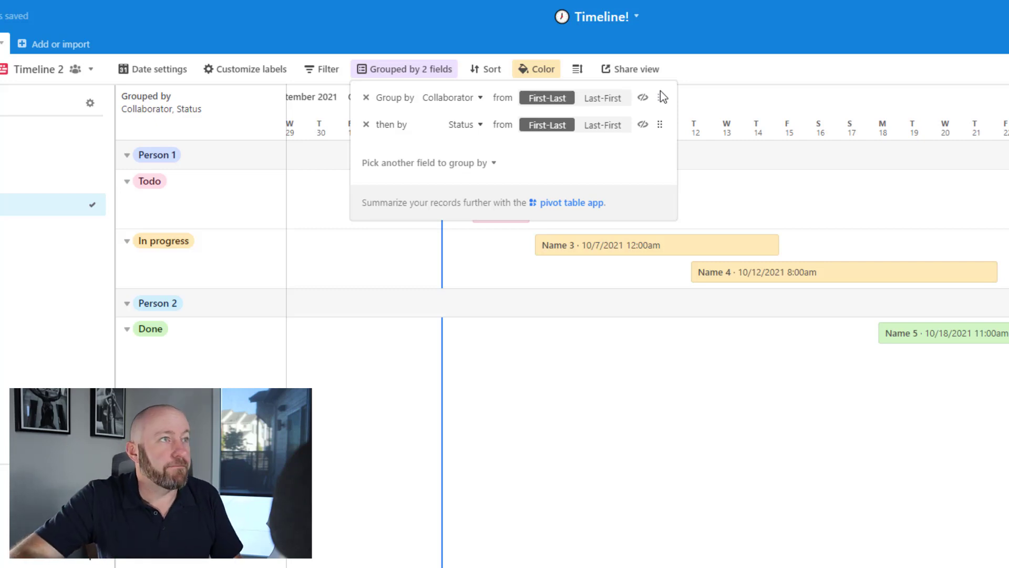
pyautogui.click(404, 69)
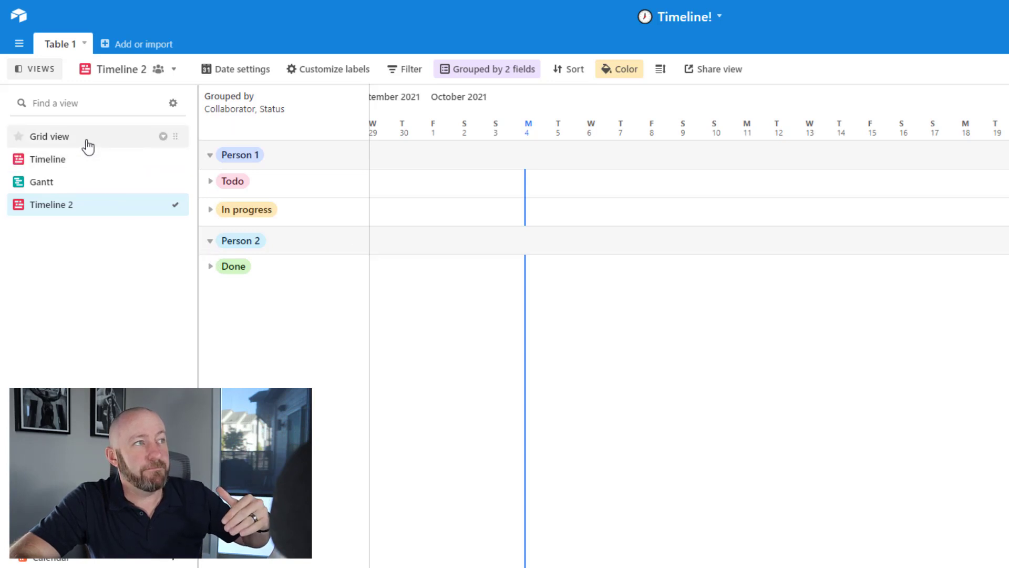
# Visit the Grid view, then return to Timeline 2 grouped by Collaborator and Status.
pyautogui.click(49, 136)
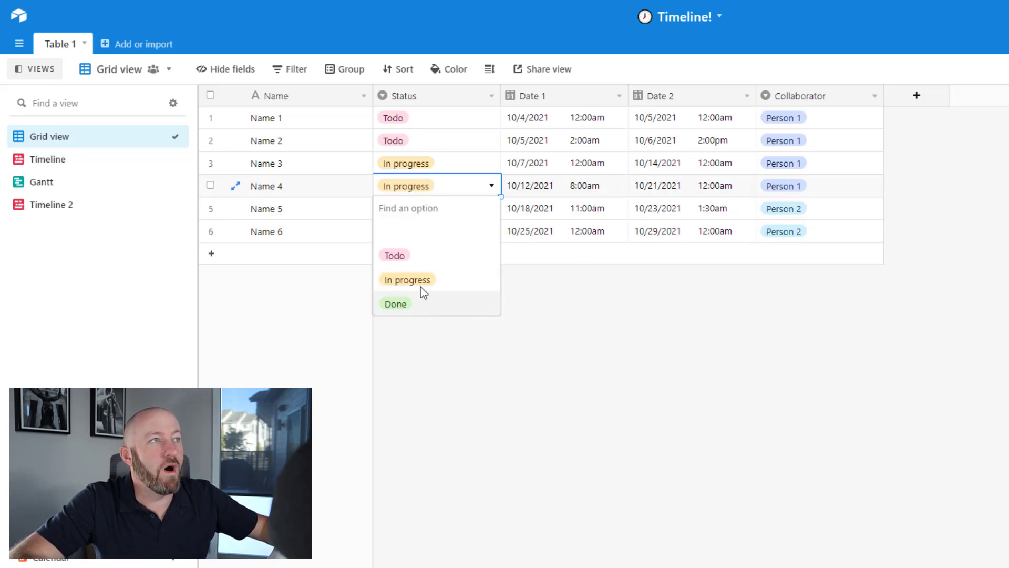
pyautogui.click(396, 304)
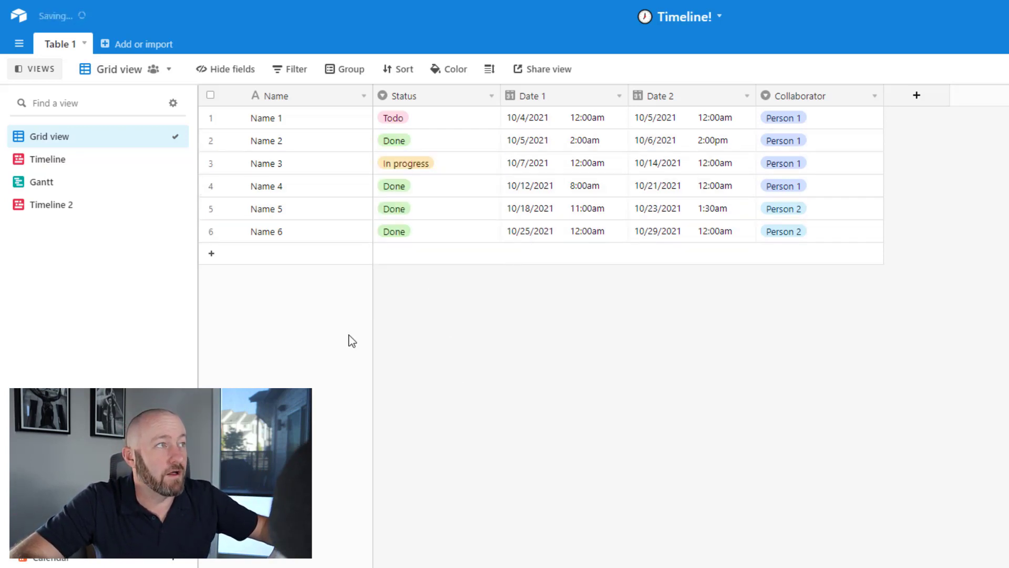
pyautogui.click(46, 160)
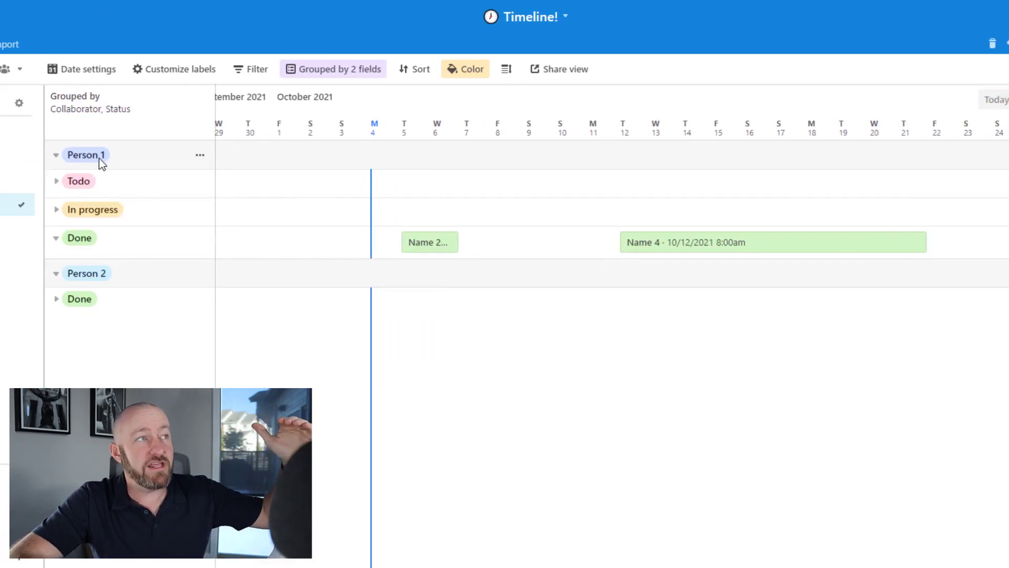
pyautogui.moveTo(101, 163)
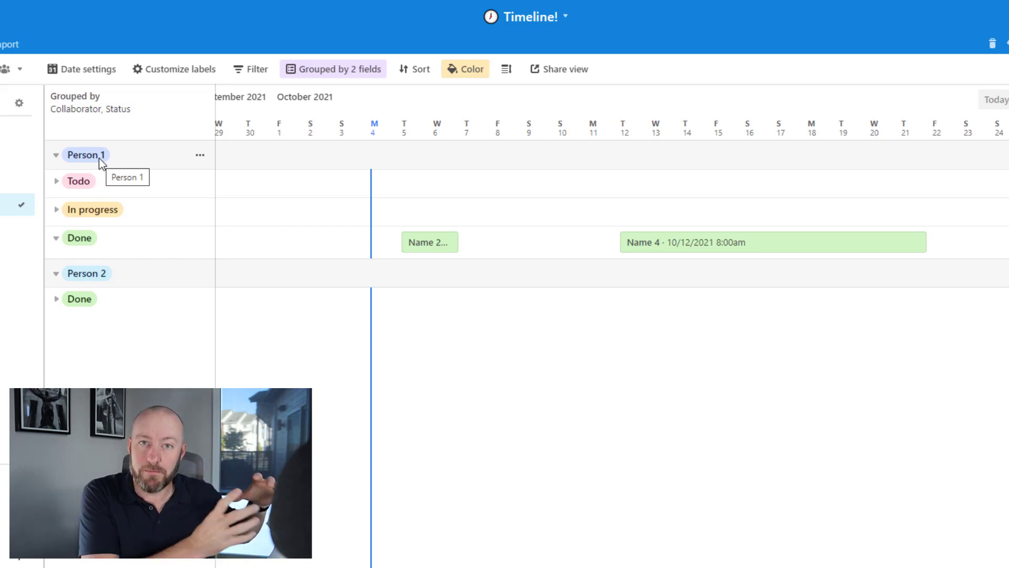
pyautogui.moveTo(53, 302)
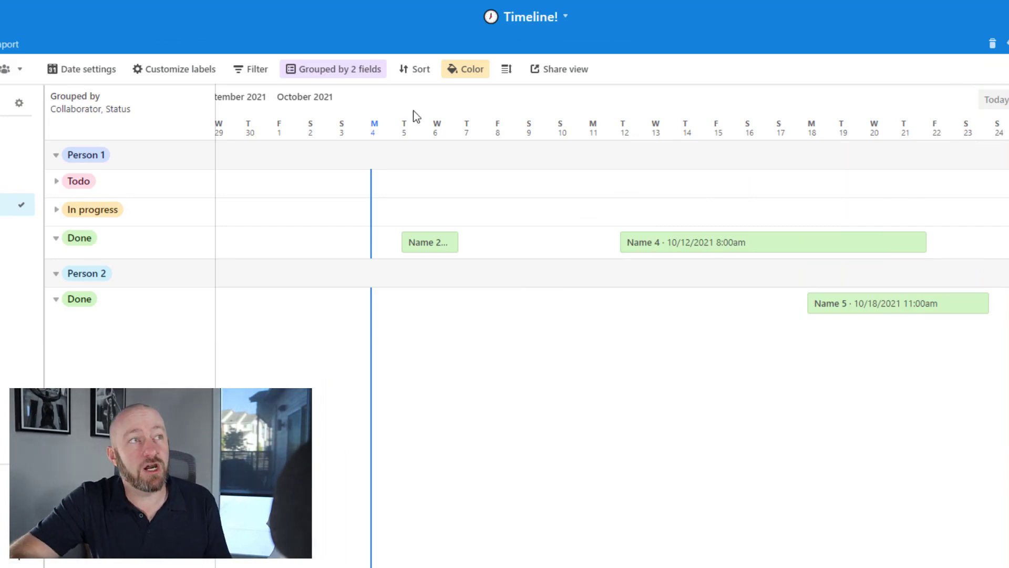
# Colour Timeline 2 records red when Name contains "Name".
pyautogui.click(464, 69)
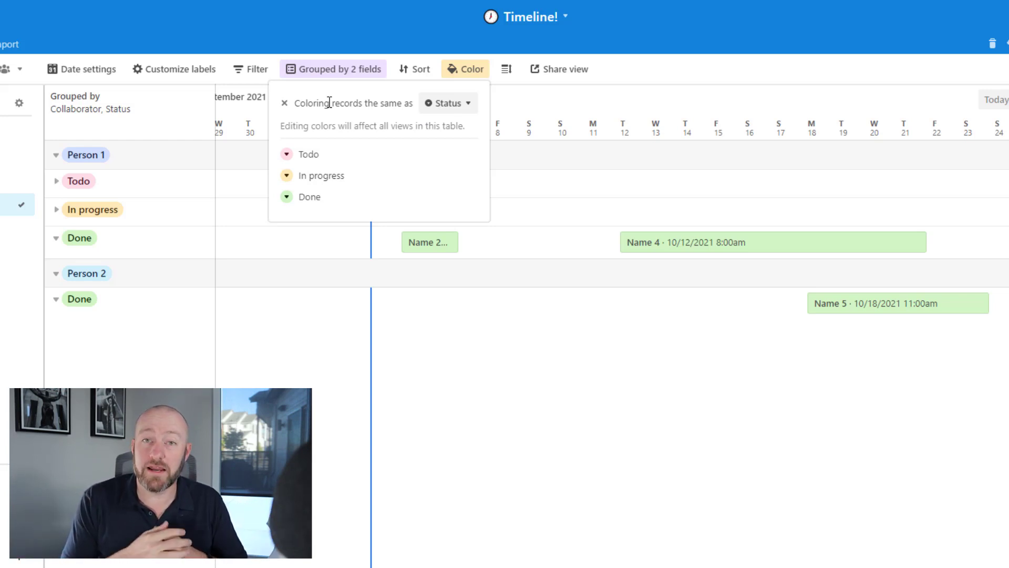
pyautogui.moveTo(286, 103)
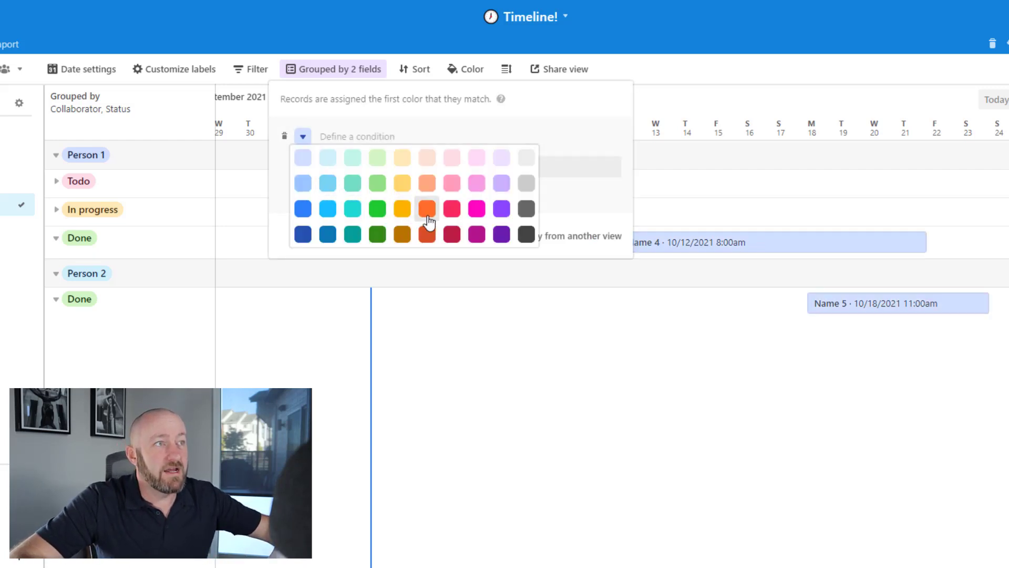
pyautogui.click(451, 209)
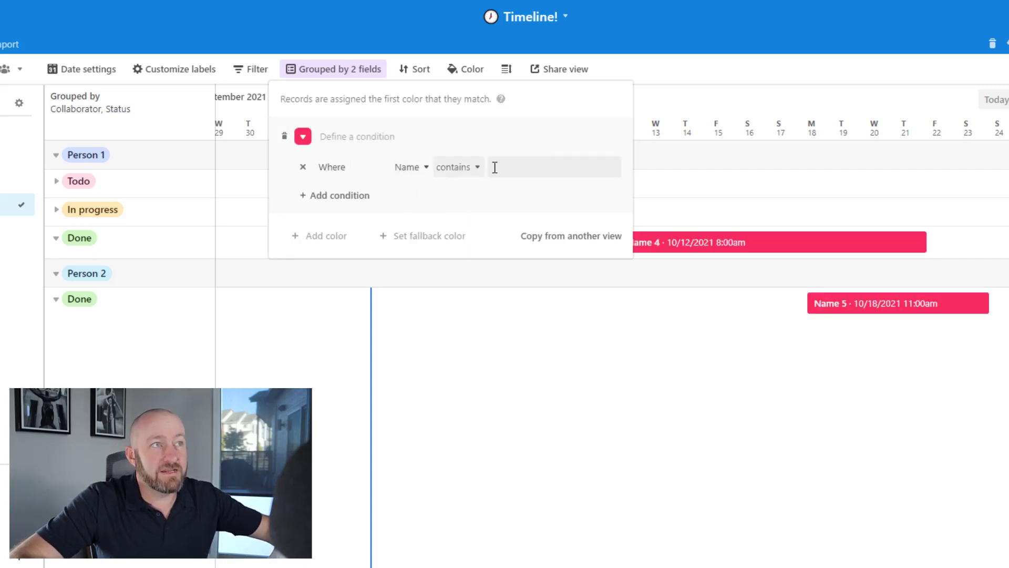
pyautogui.write('Name')
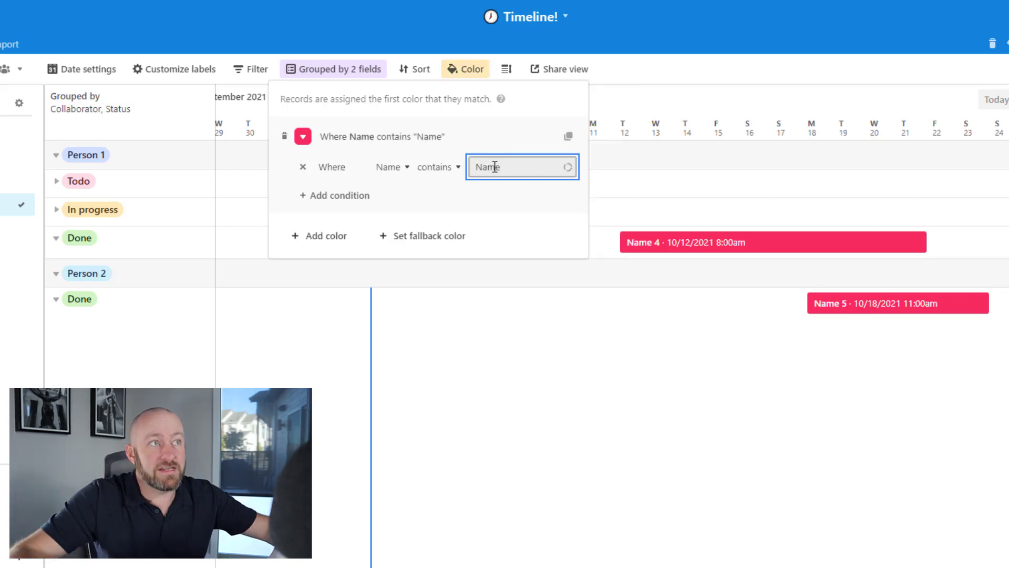
pyautogui.click(653, 259)
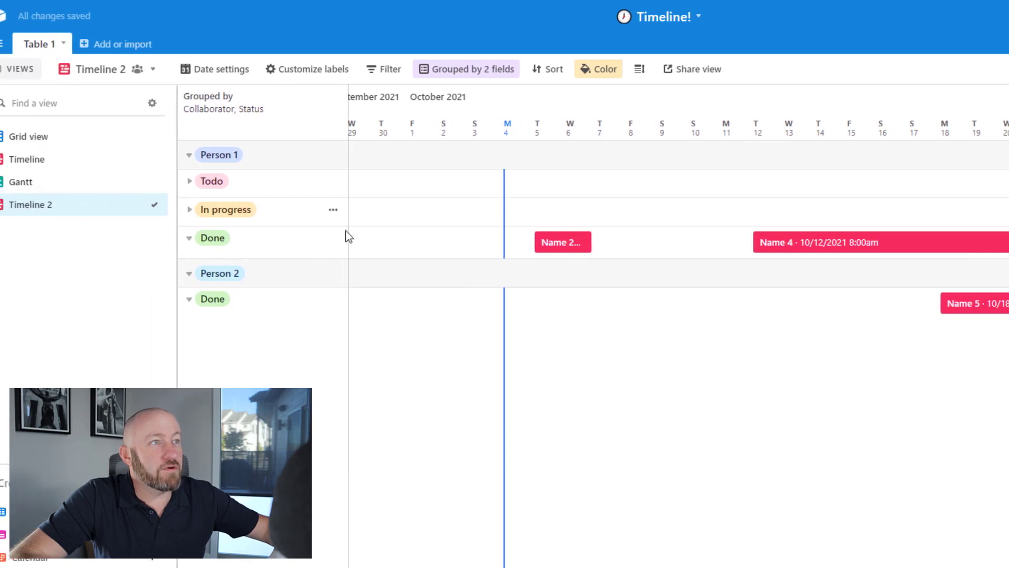
# Rename the Name 3 record to Changed in Grid view and return to Timeline 2.
pyautogui.click(33, 136)
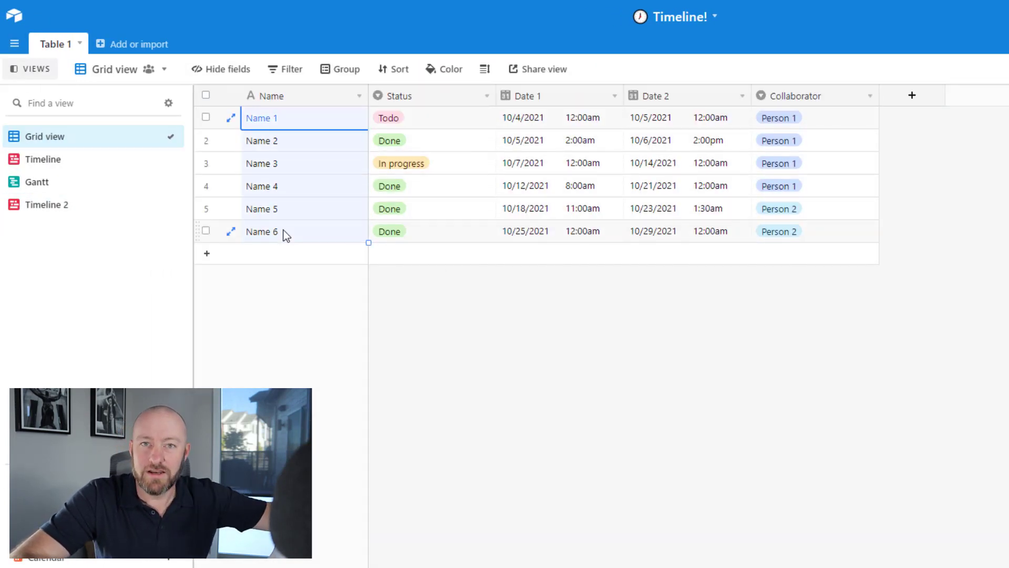
pyautogui.click(281, 164)
pyautogui.write('Changed')
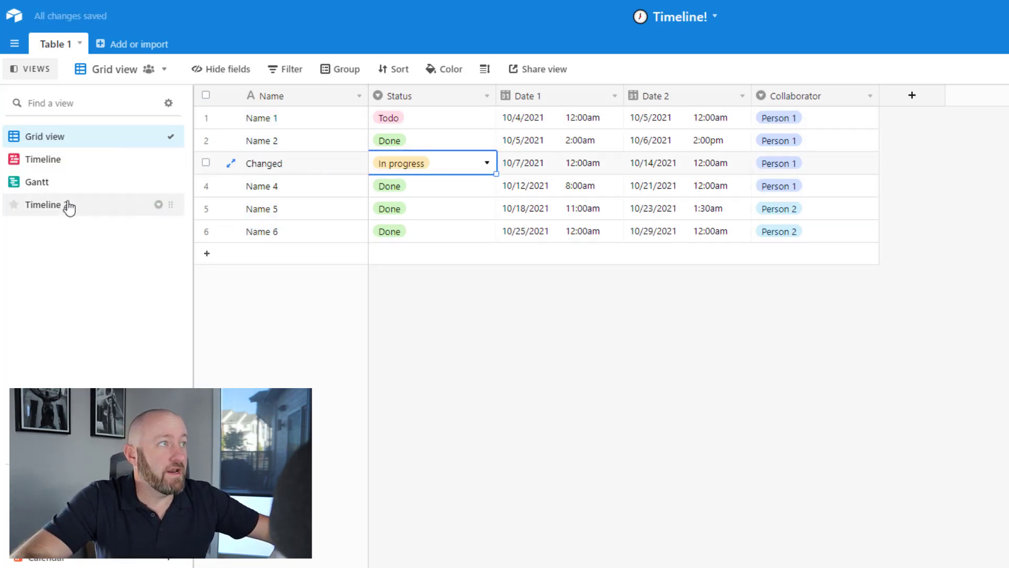
pyautogui.click(44, 205)
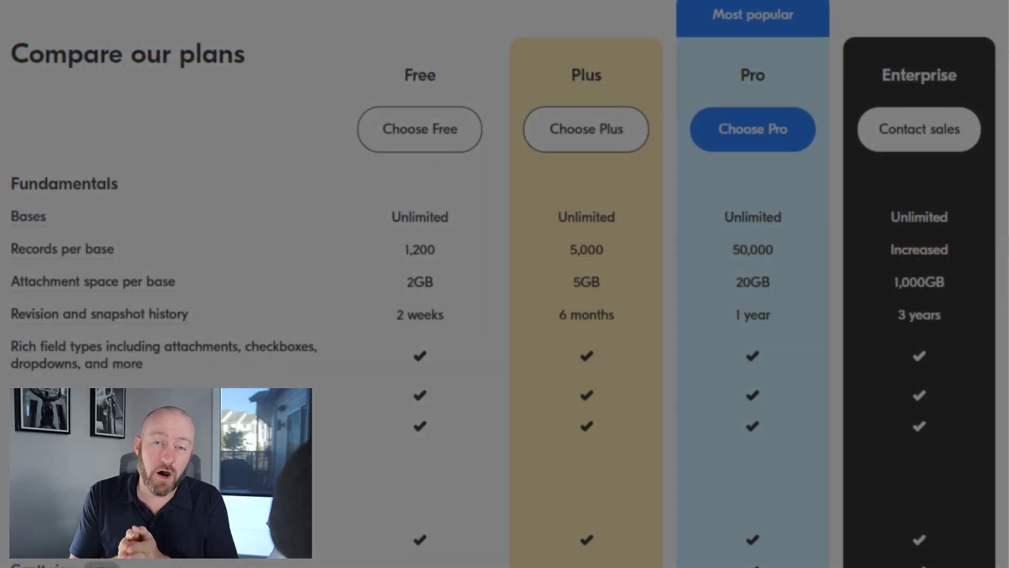
pyautogui.scroll(-3)
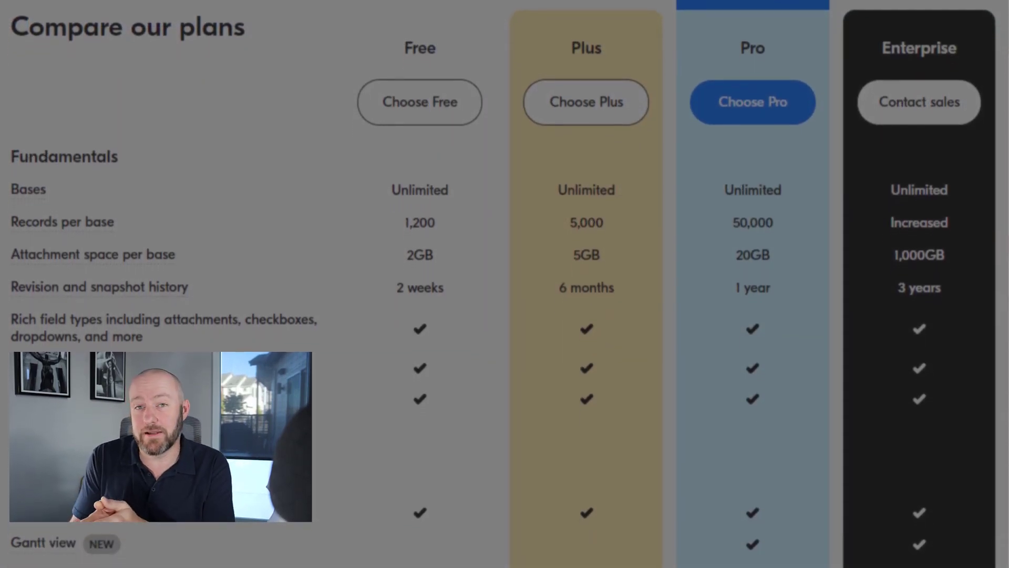
pyautogui.scroll(-3)
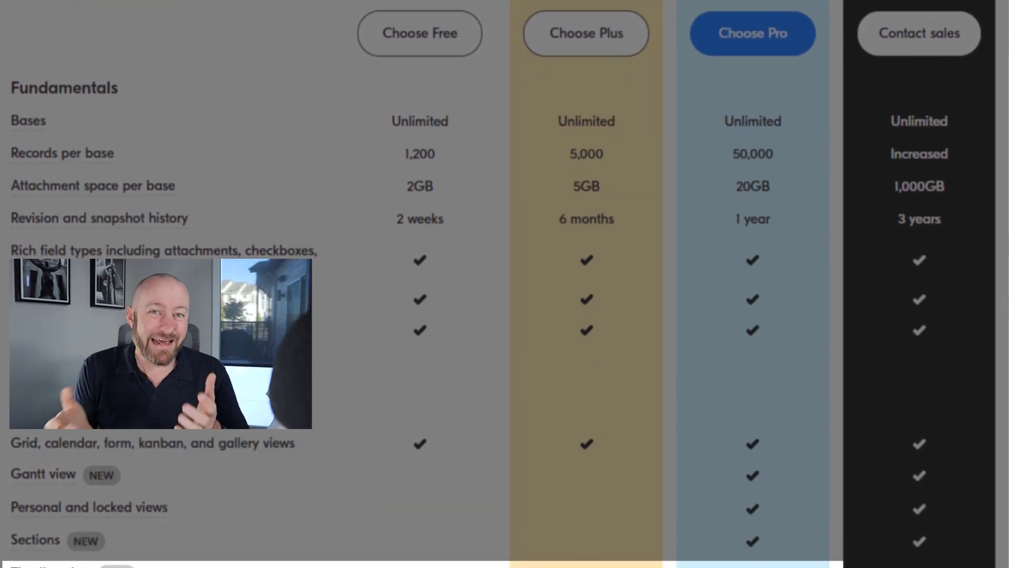
pyautogui.scroll(-3)
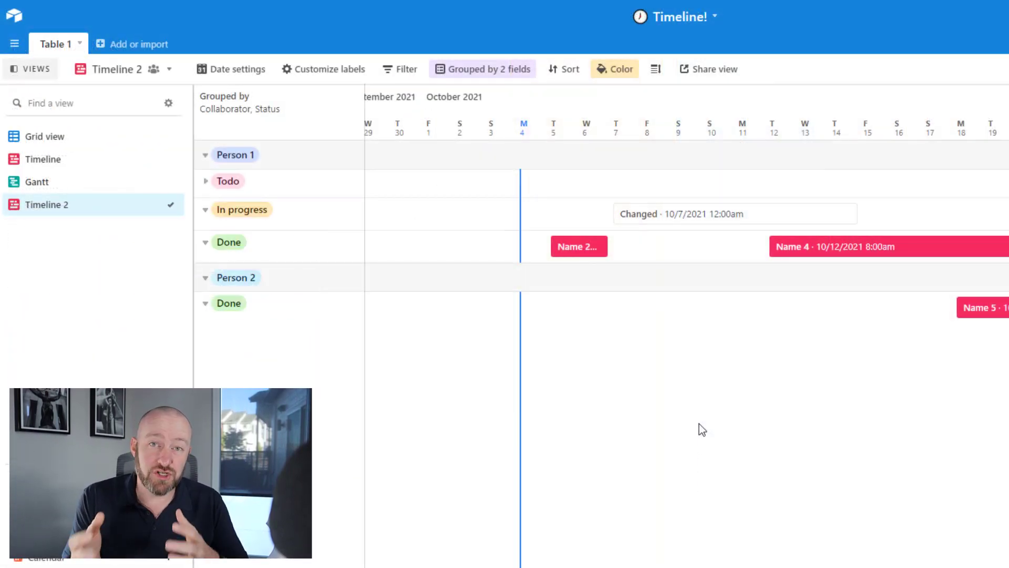
pyautogui.moveTo(712, 79)
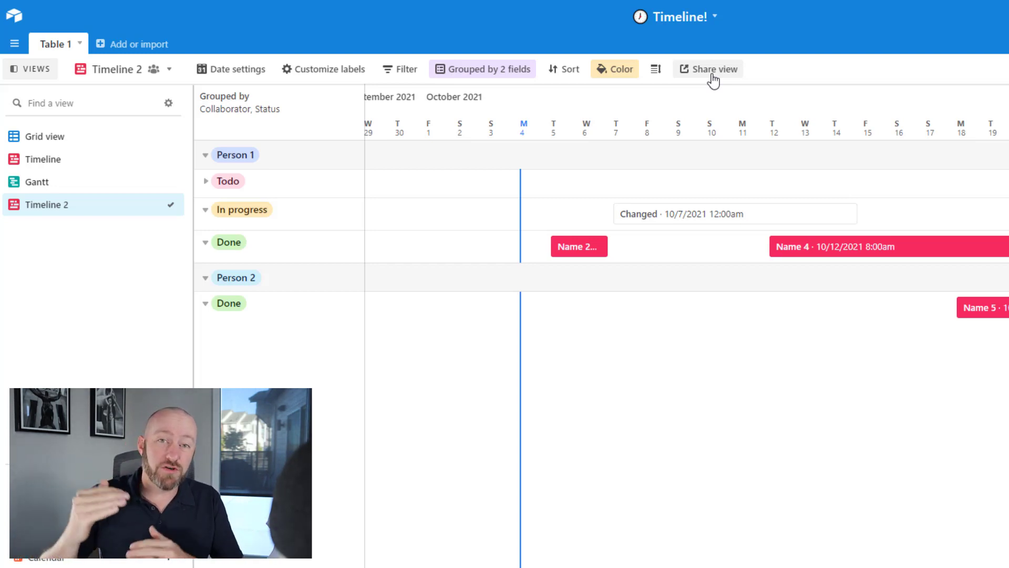
pyautogui.moveTo(656, 69)
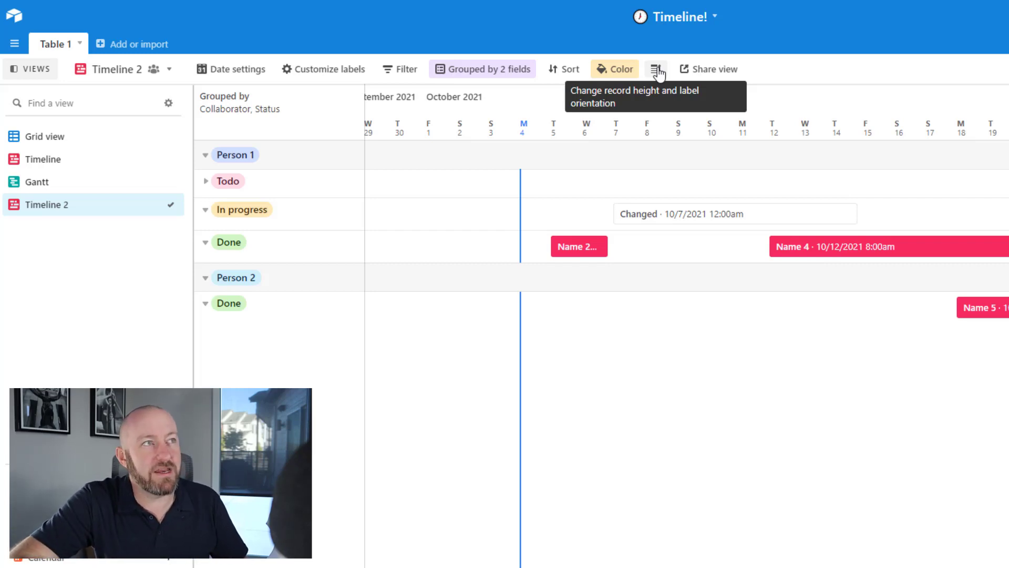
# Set Timeline 2 record height to Tall so labels stack on separate lines.
pyautogui.click(656, 69)
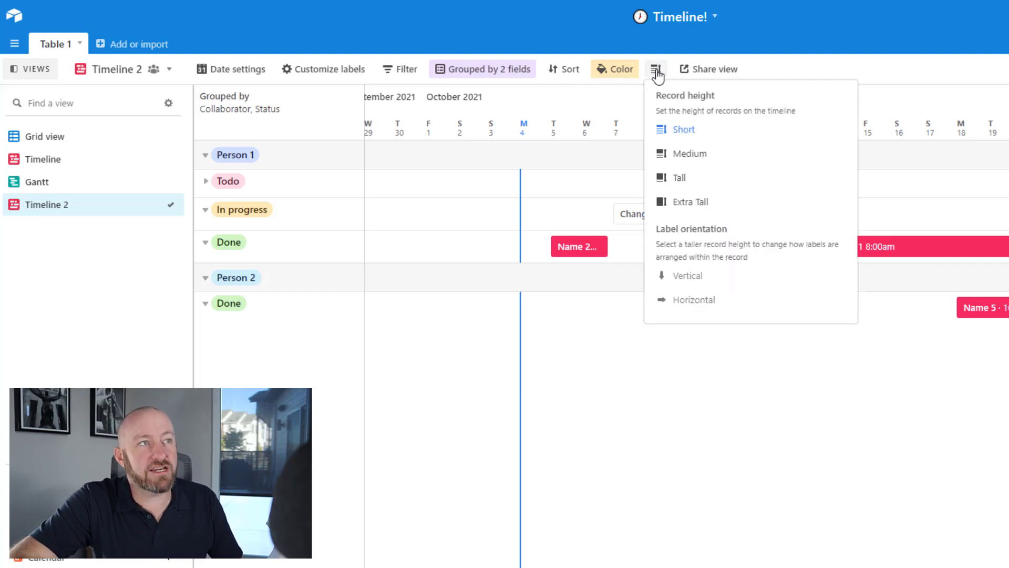
pyautogui.moveTo(687, 174)
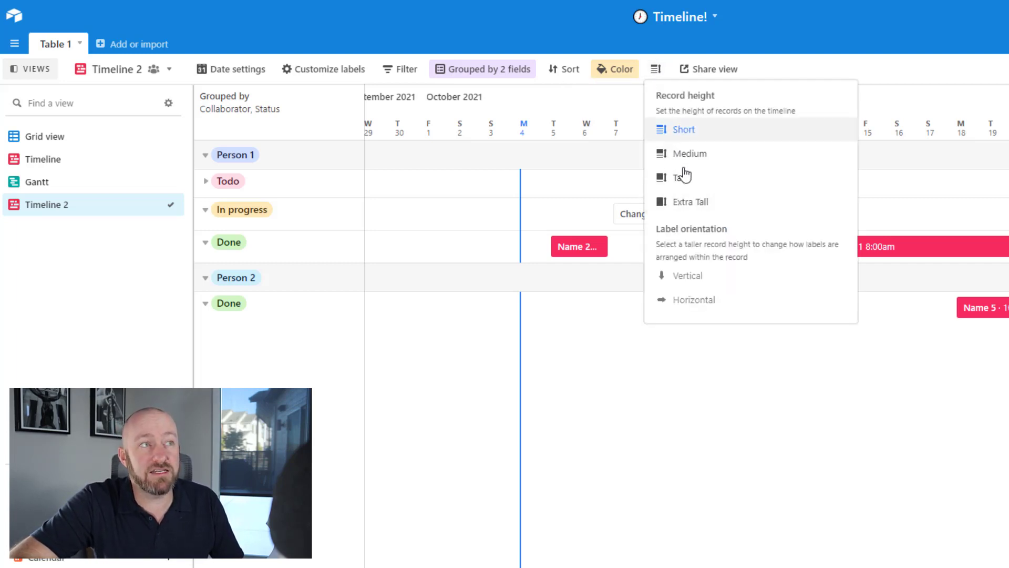
pyautogui.click(678, 178)
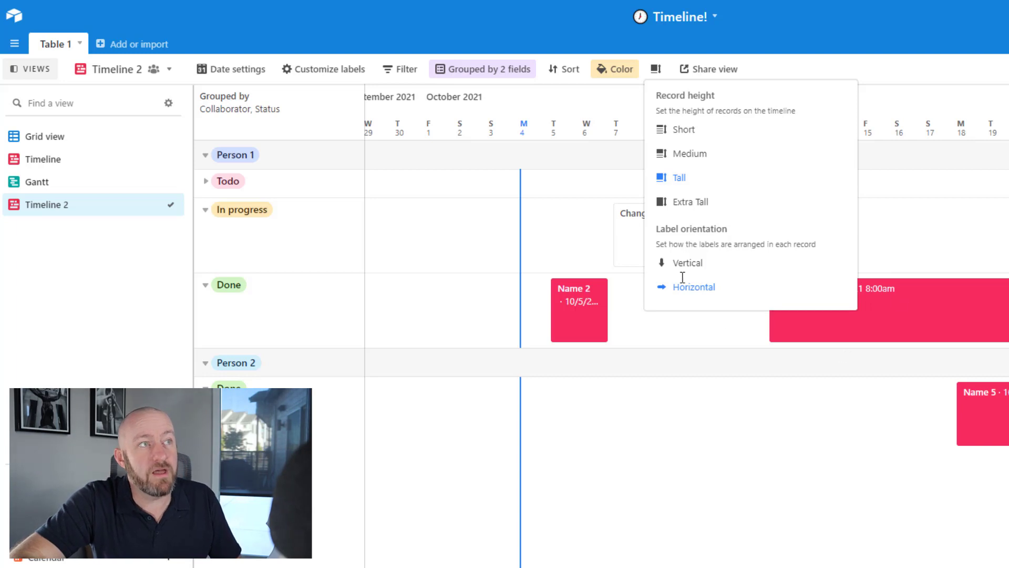
pyautogui.moveTo(688, 243)
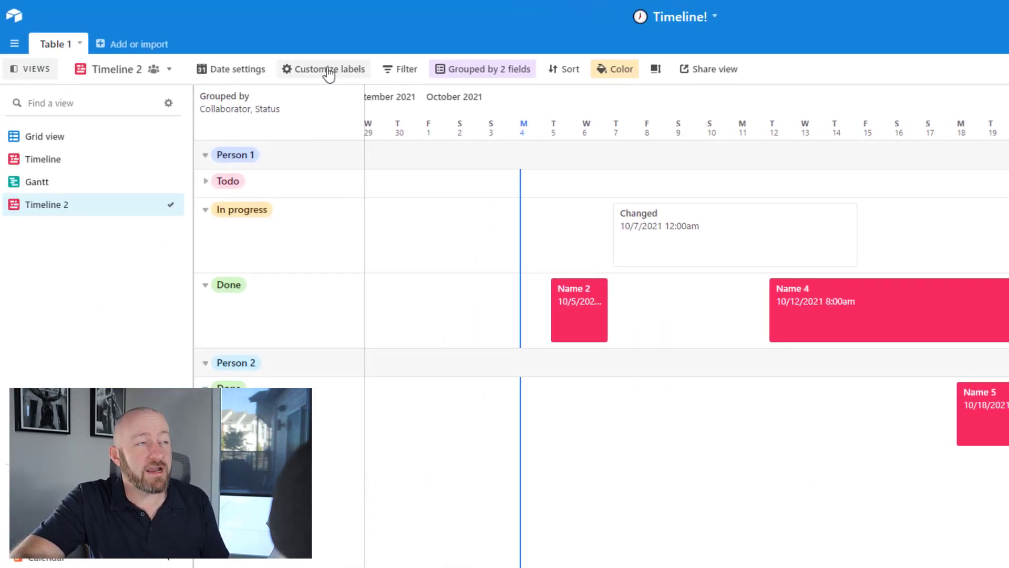
# Add the Date 2 field to the timeline record labels.
pyautogui.click(330, 69)
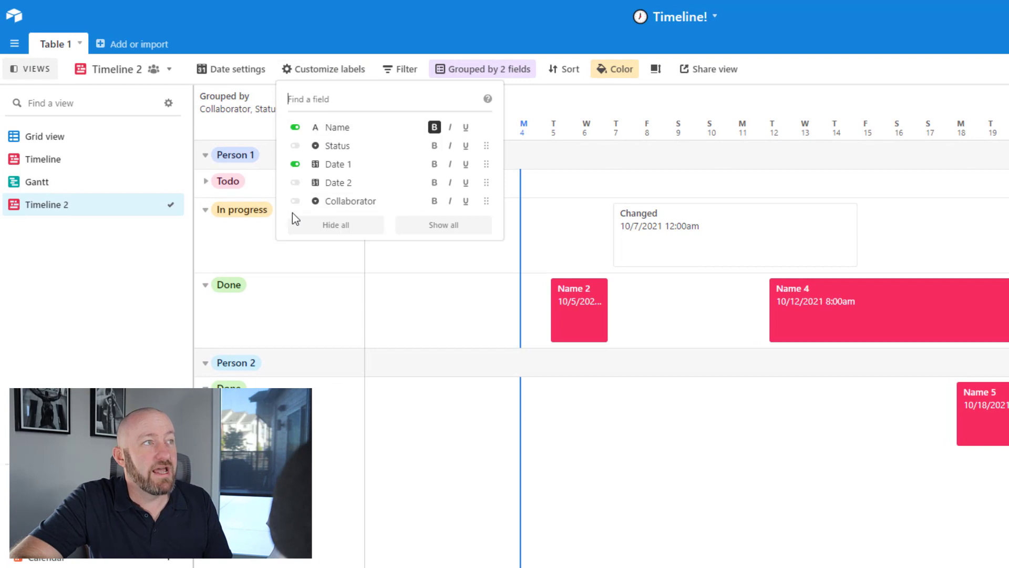
pyautogui.click(295, 183)
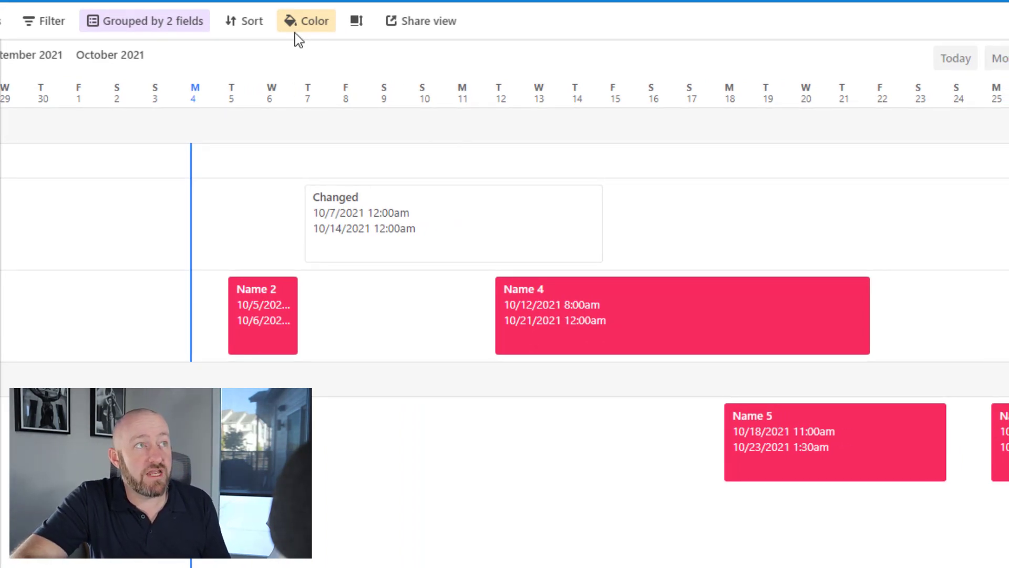
# Set label orientation to Horizontal so name and both dates sit on one line.
pyautogui.click(356, 21)
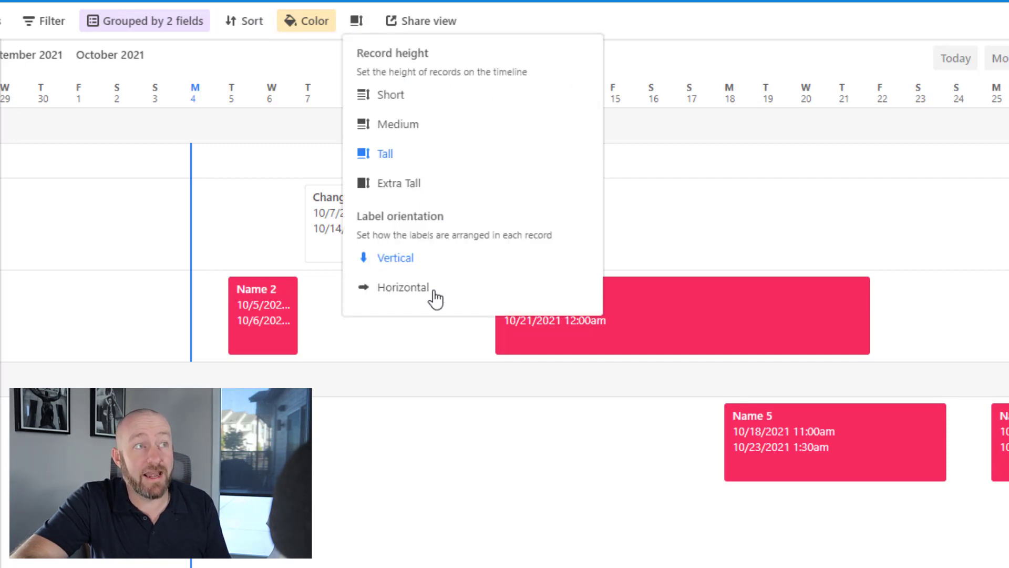
pyautogui.click(403, 287)
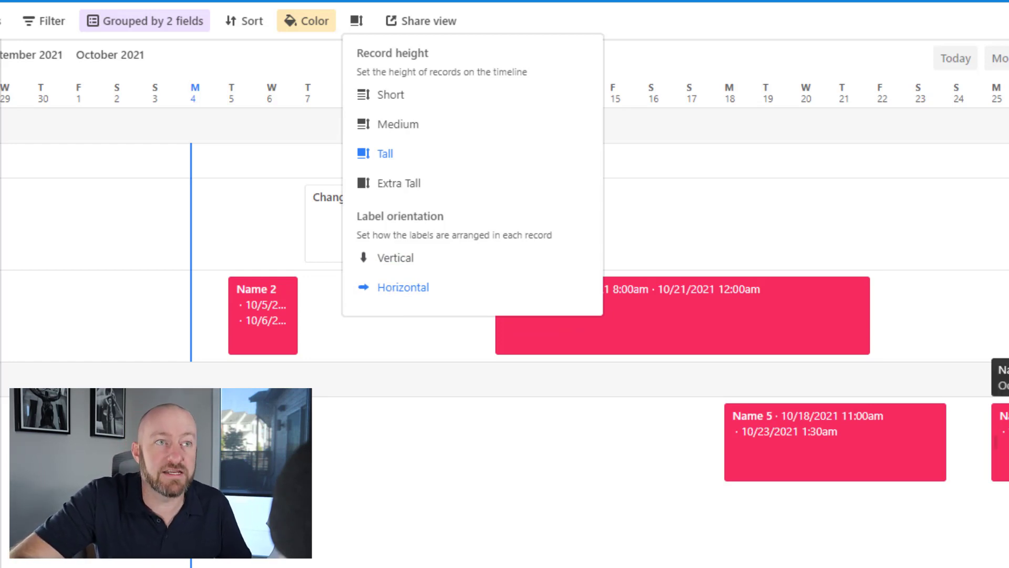
pyautogui.click(357, 21)
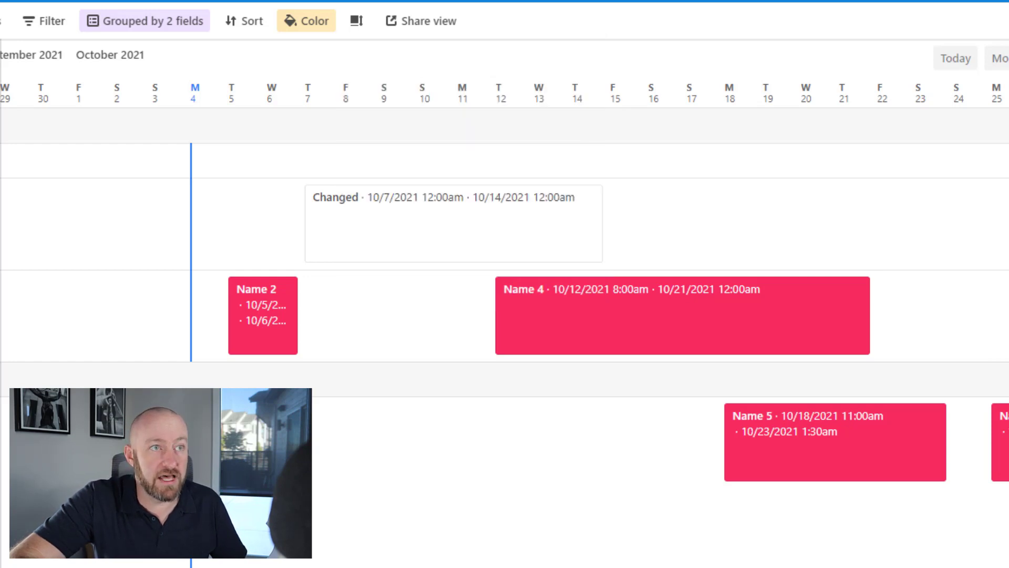